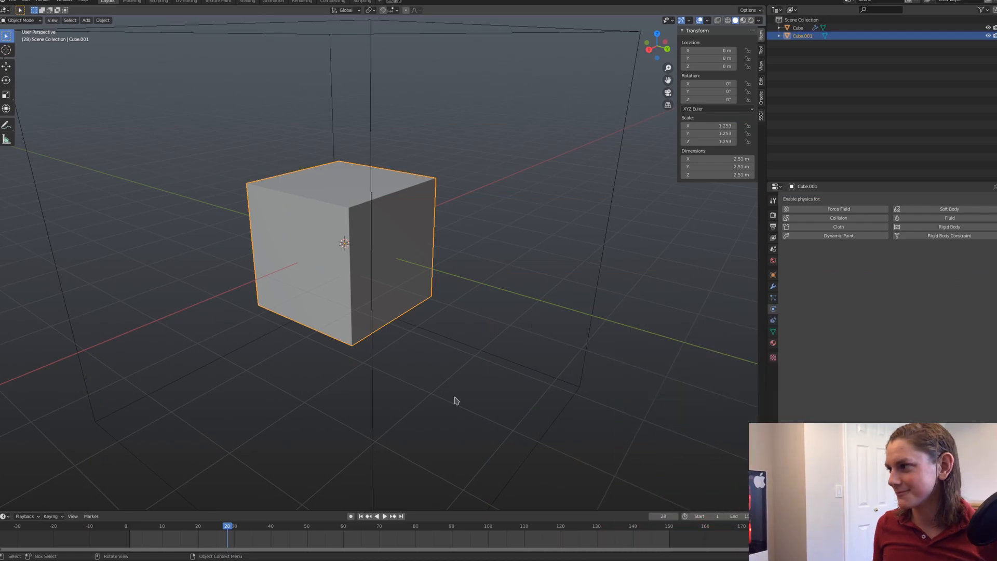
Make the small cube a liquid inflow emitter and the outer box a Liquid Domain
left_click(942, 217)
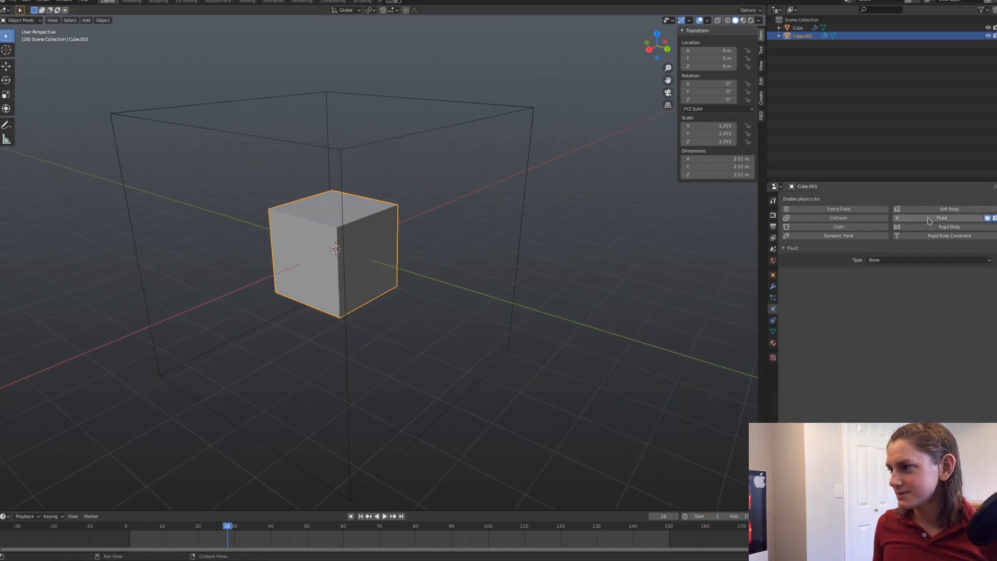
left_click(928, 260)
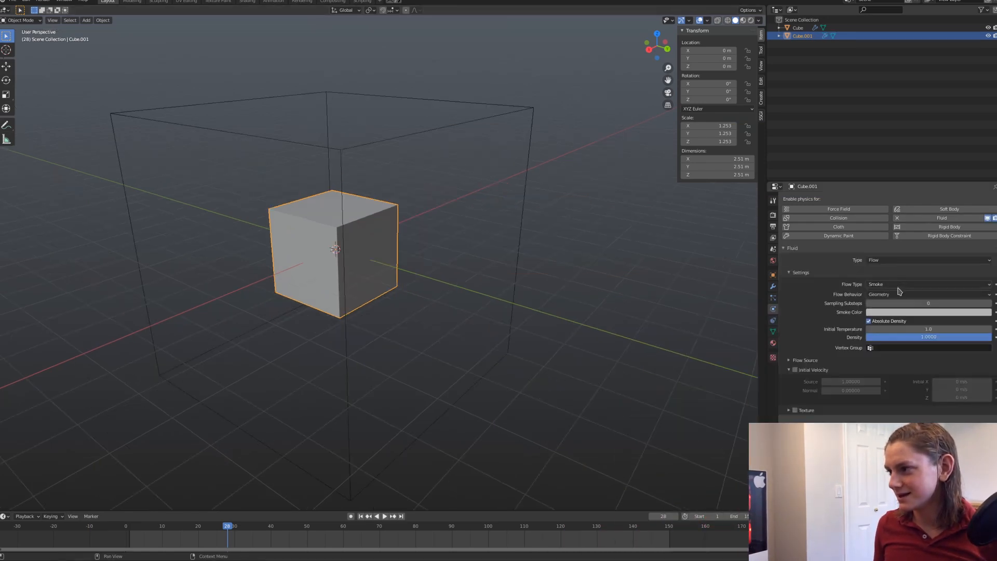
left_click(925, 284)
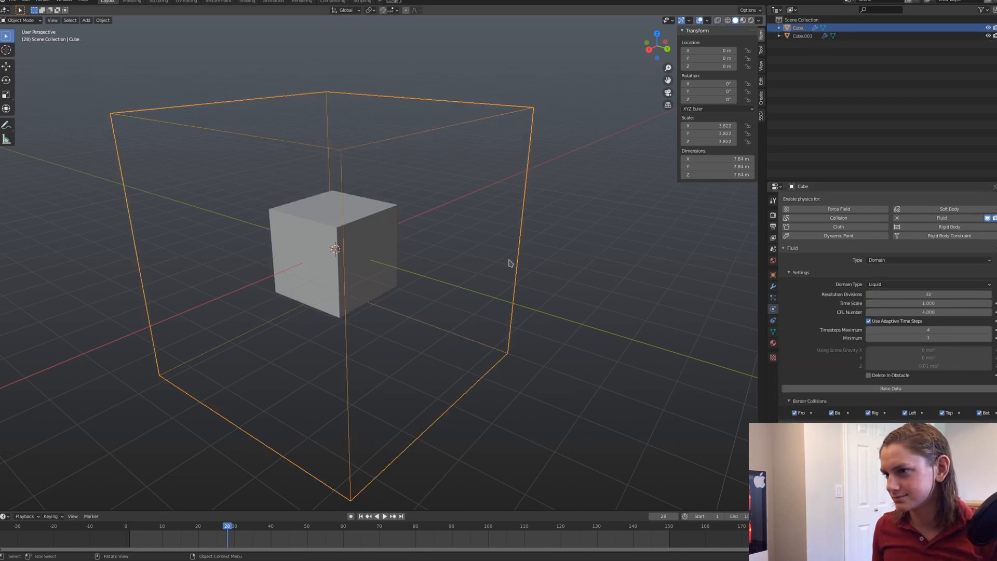
left_click(890, 388)
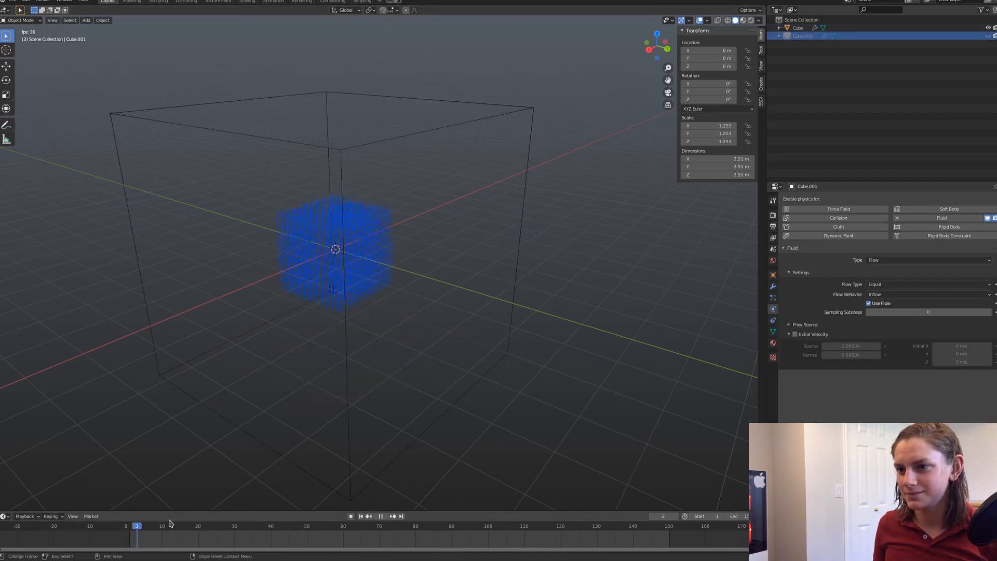
Stop playback and free the domain's cached simulation data
left_click(381, 516)
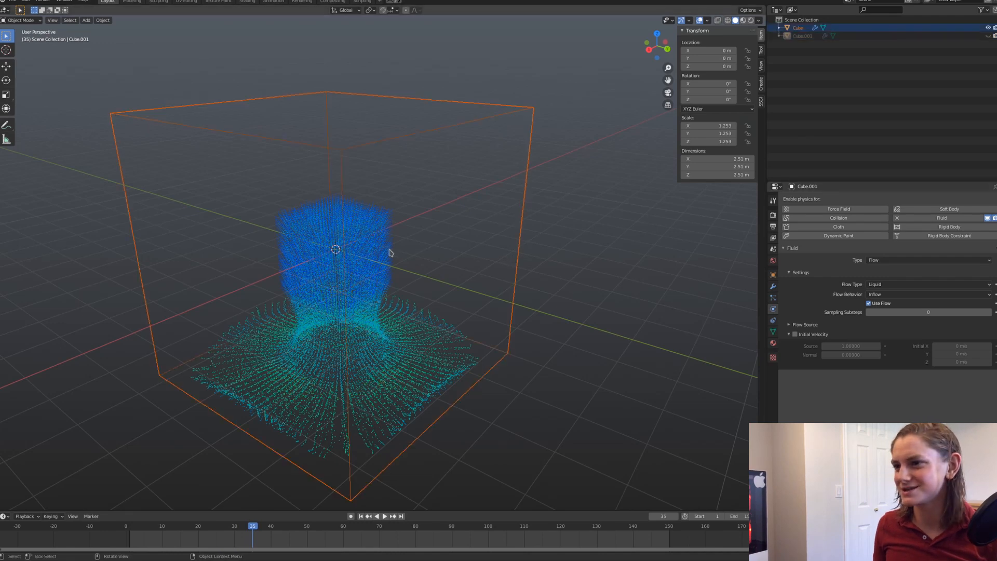
left_click(796, 27)
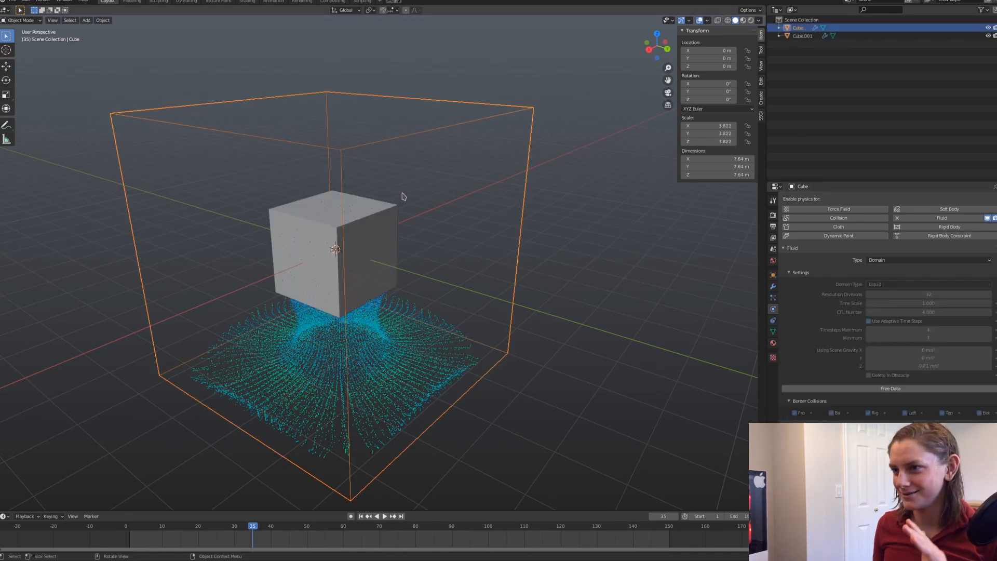
left_click(334, 251)
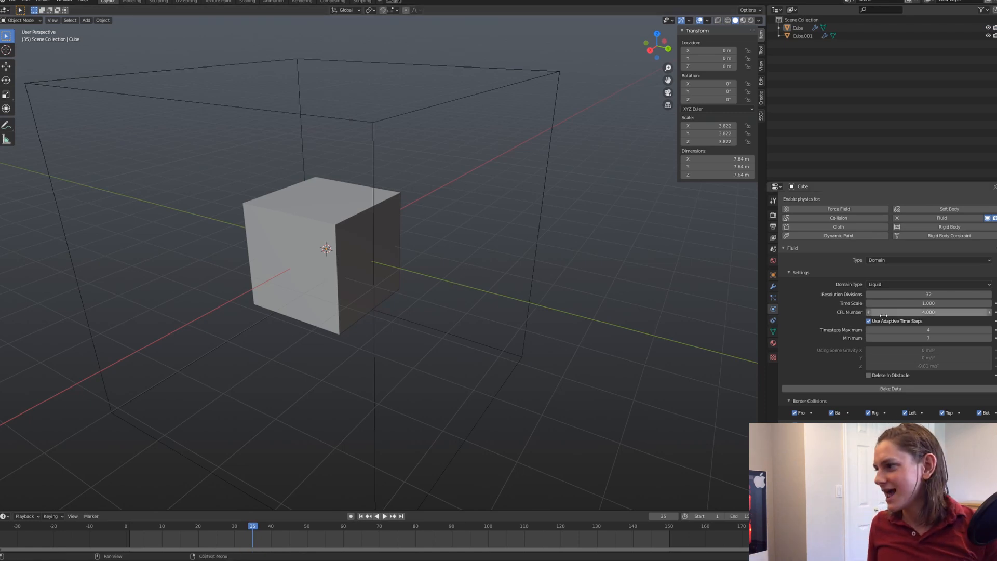
Assign the emitter's front faces to a vertex group and use it as the flow's emission group
left_click(802, 36)
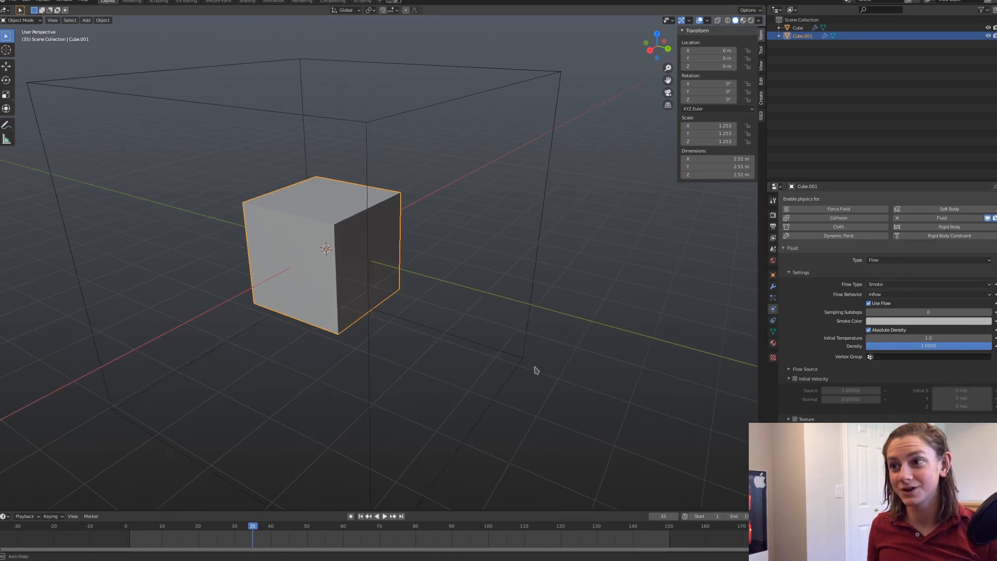
key("Tab")
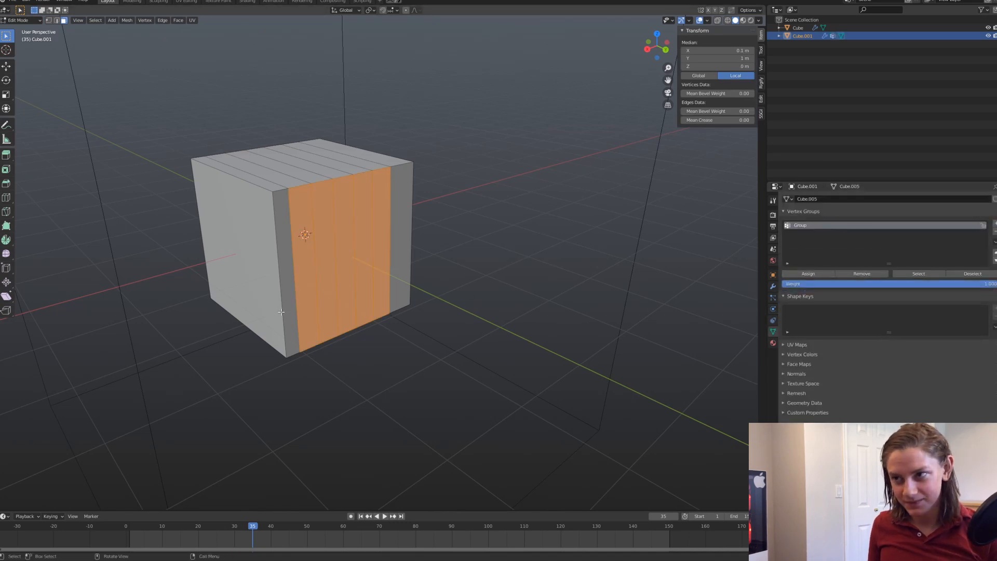
key("Tab")
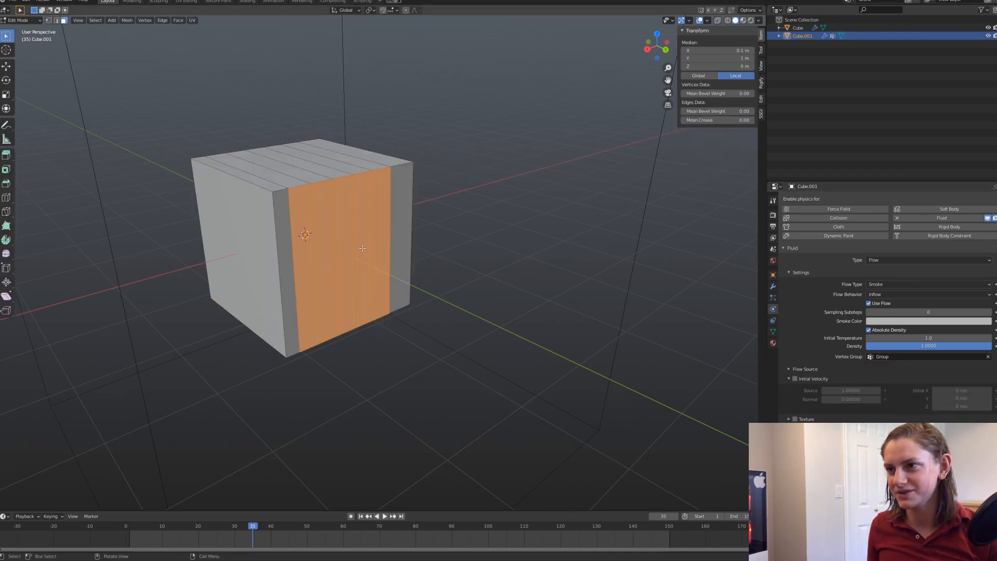
key("Tab")
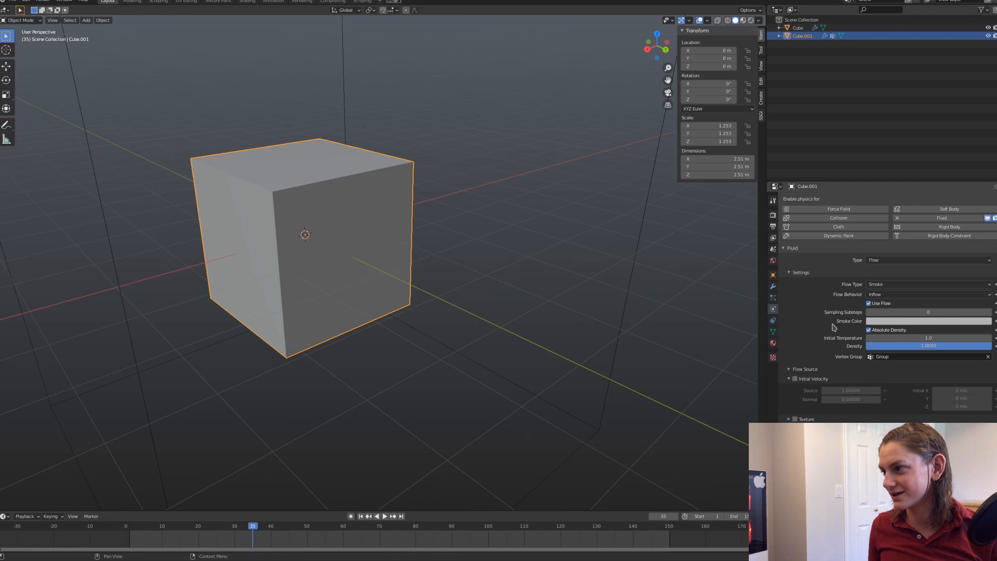
Set the flow type back to Liquid and separate the front faces into a new object, Cube.002
left_click(925, 284)
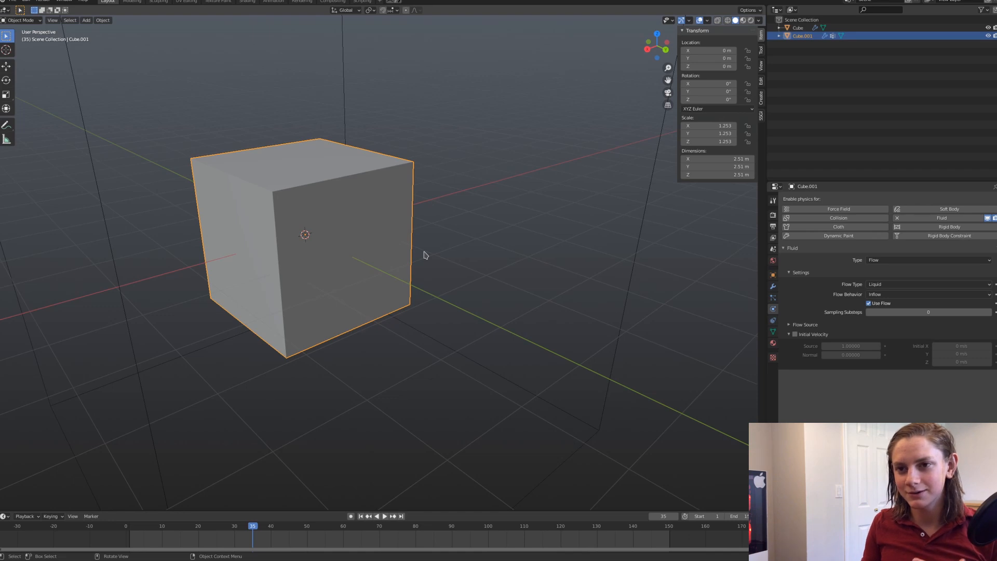
mouse_move(390, 286)
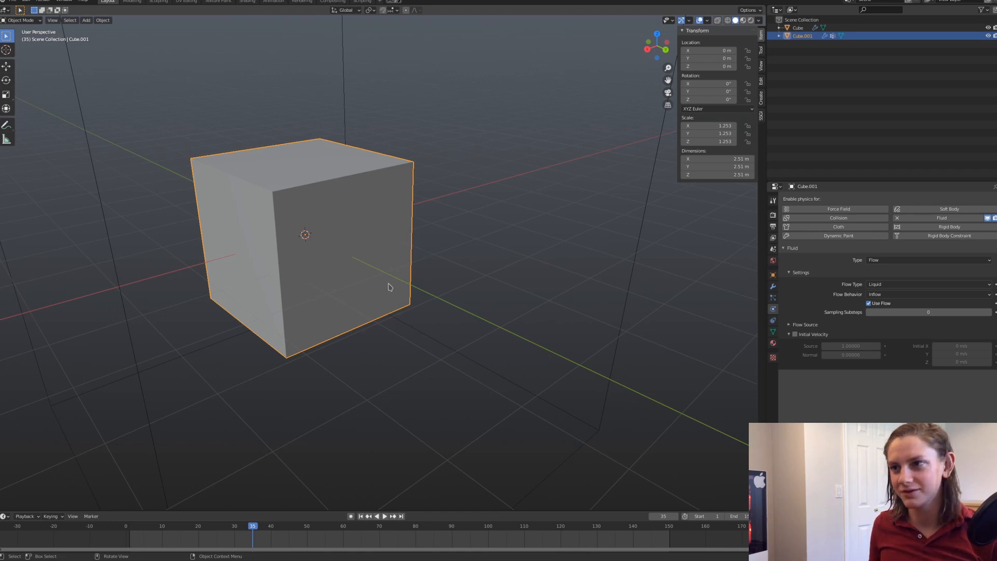
key("Tab")
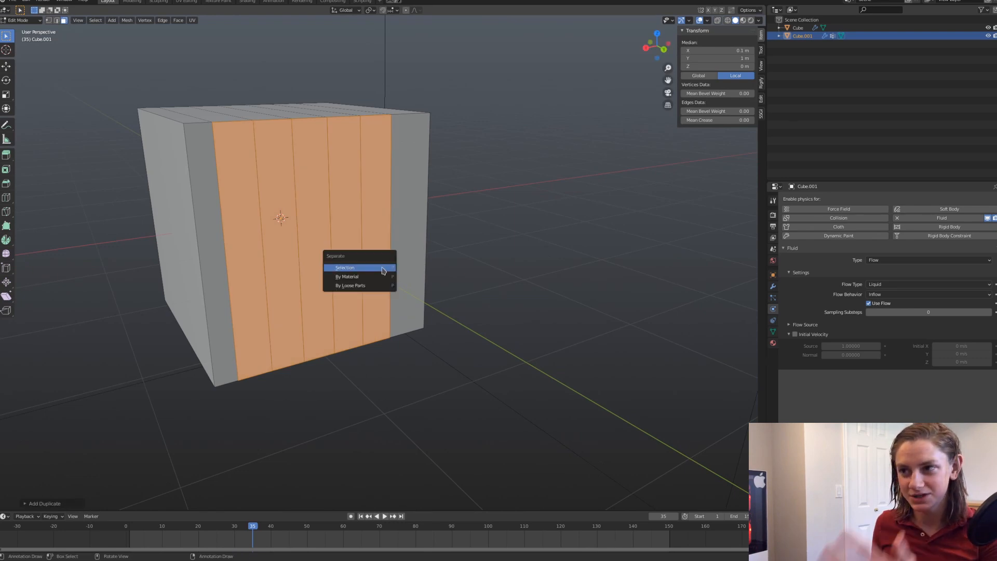
left_click(345, 267)
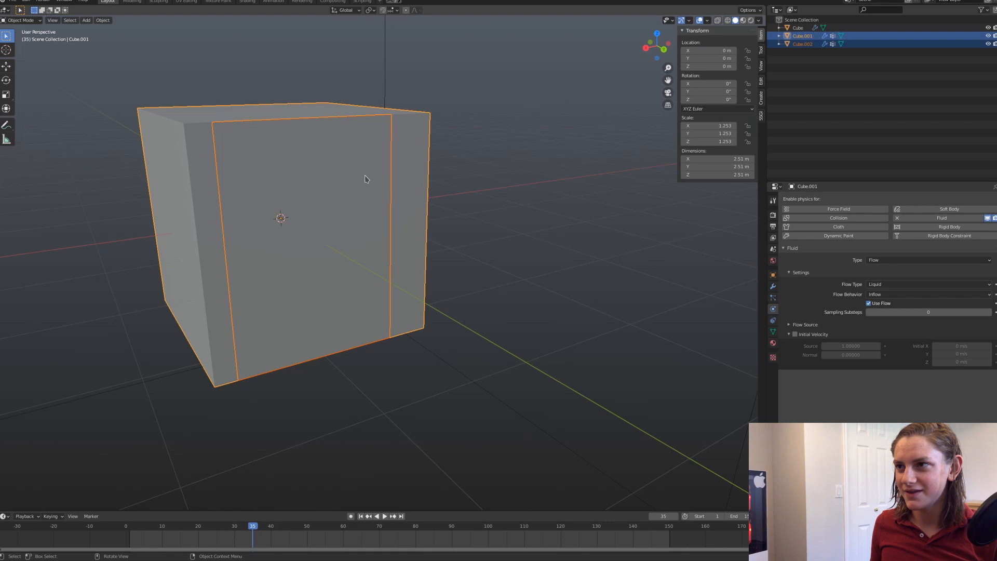
left_click(802, 44)
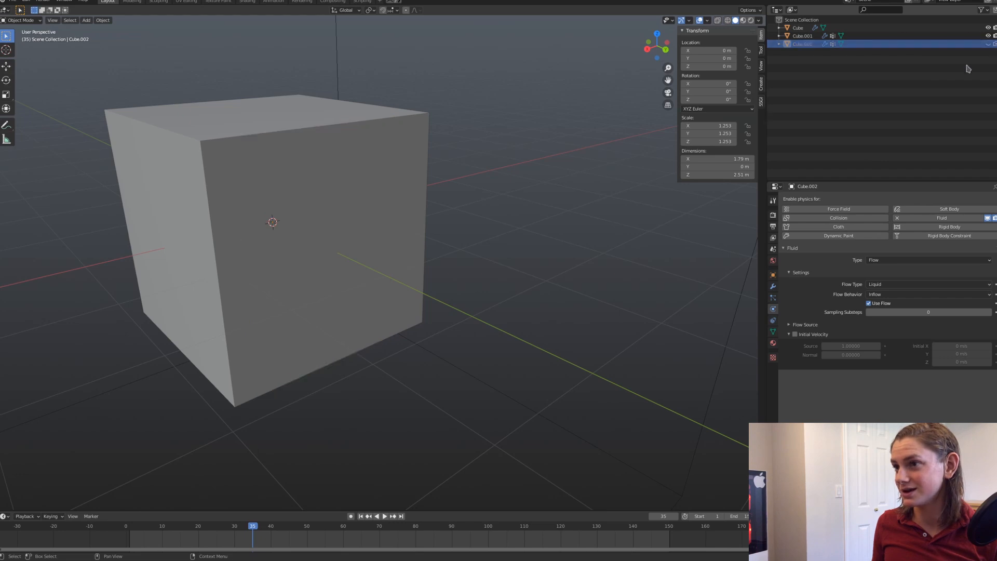
mouse_move(495, 256)
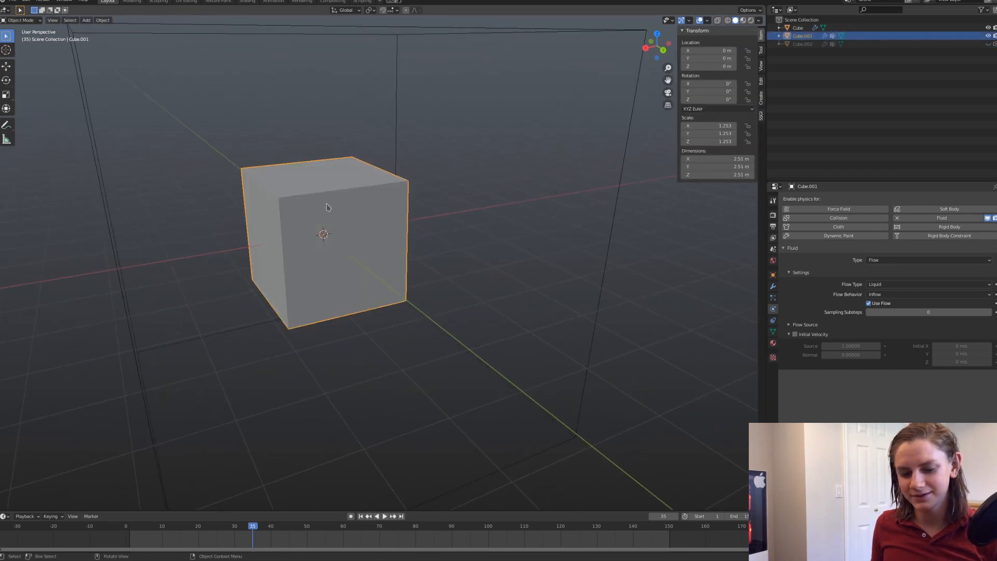
left_click(802, 43)
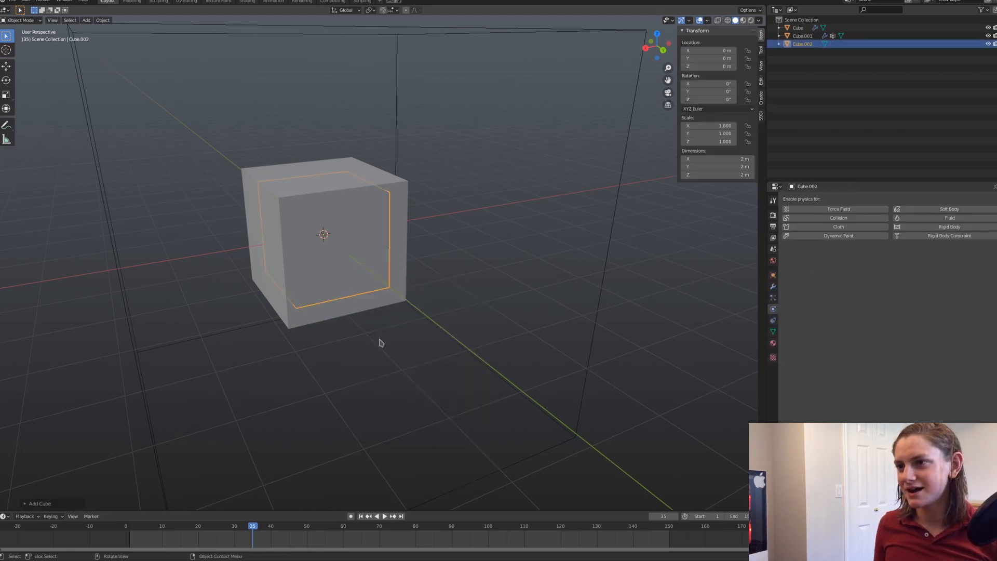
Position a wireframe cutter box over the emitter and cut it to an L shape with a Difference boolean
key("g")
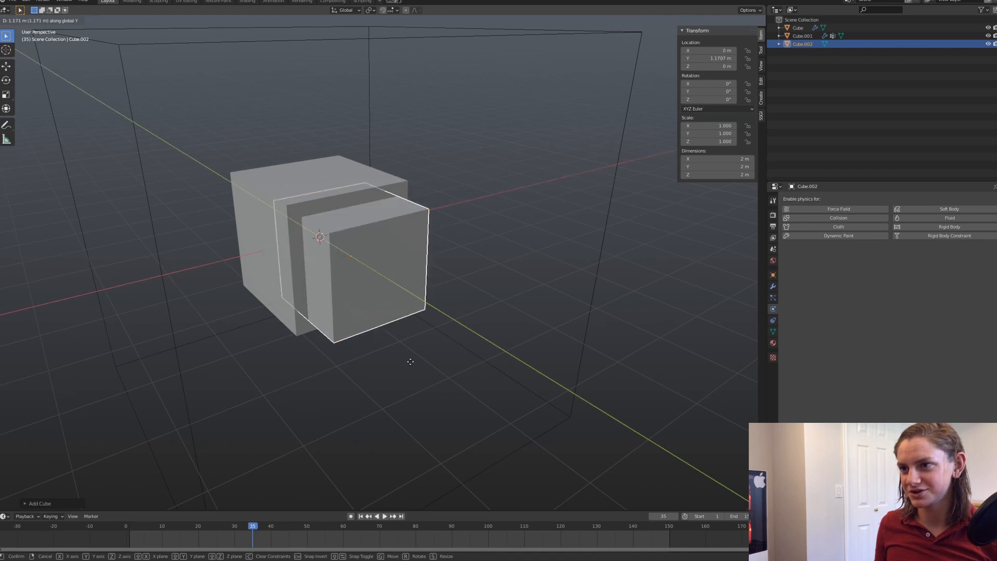
left_click(483, 264)
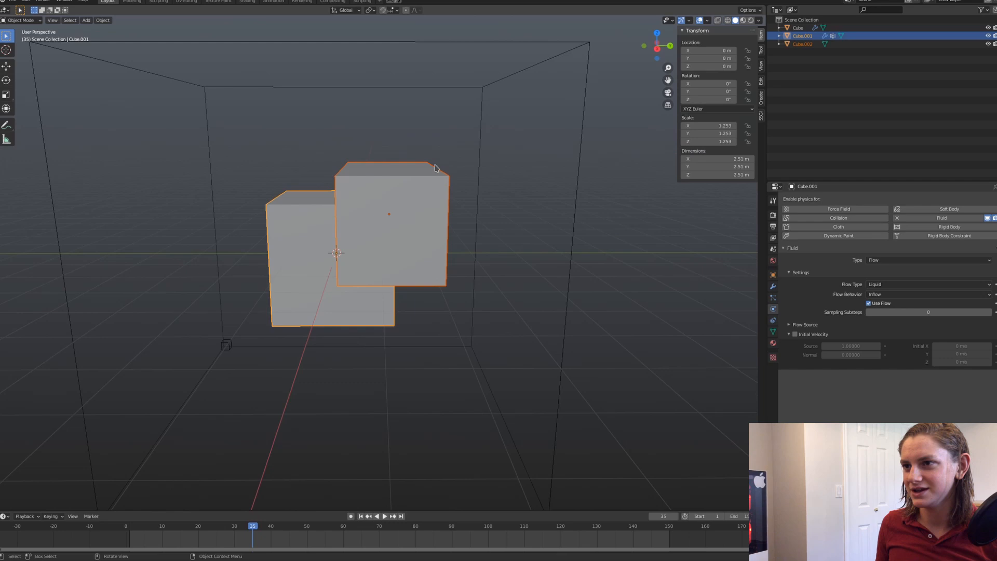
left_click(802, 44)
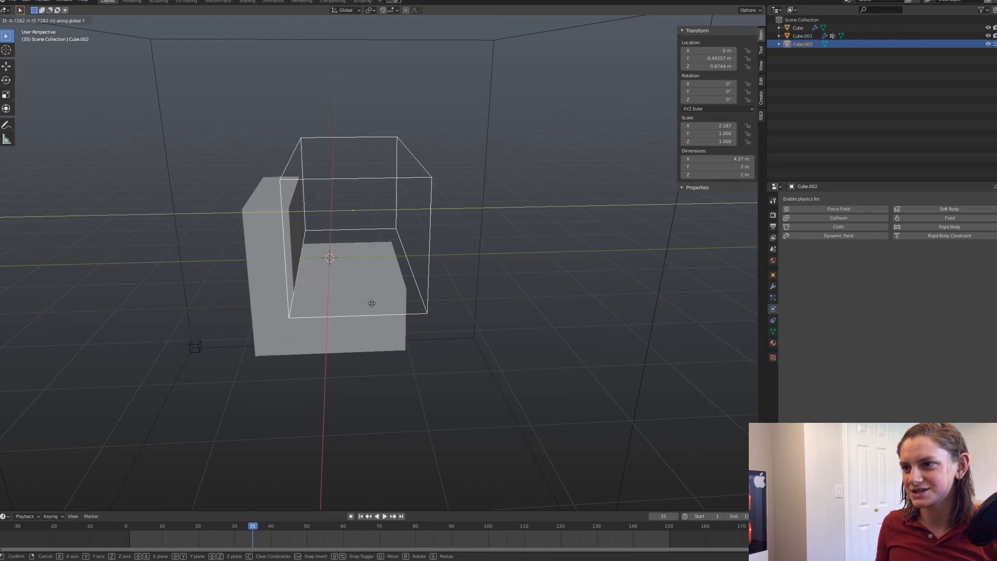
left_click(380, 329)
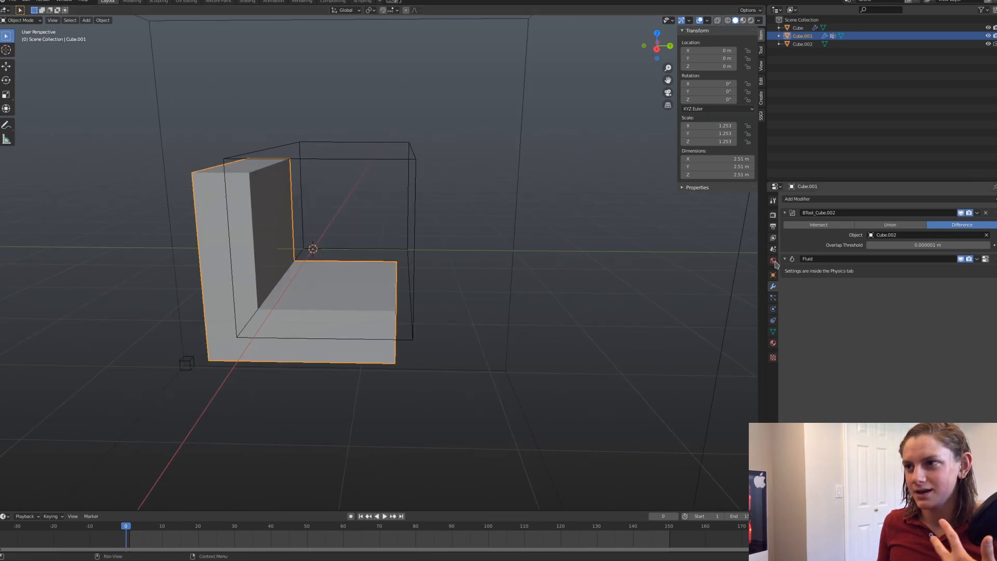
Bake the domain's liquid data with the L-shaped emitter, then select the cutter box
left_click(797, 27)
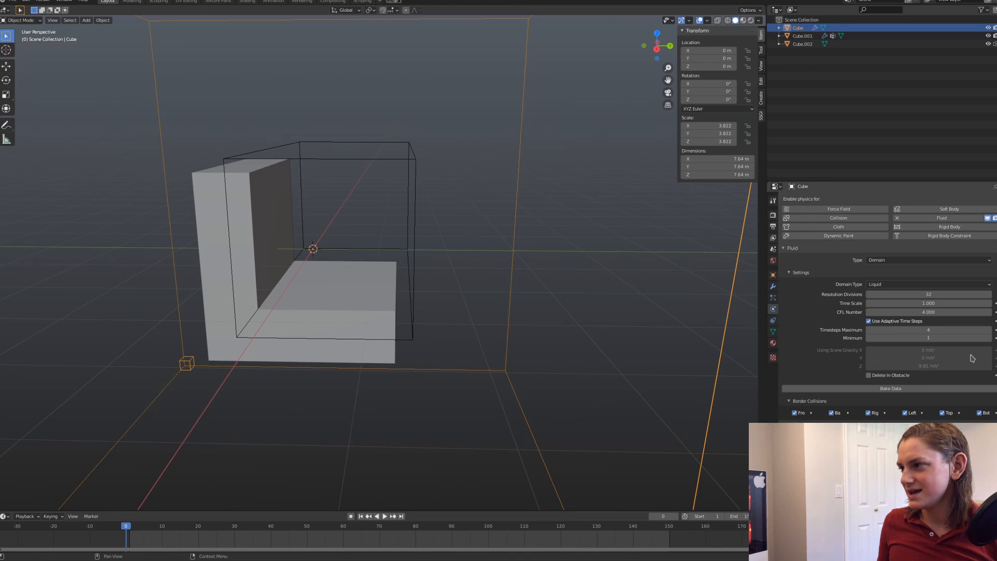
left_click(928, 329)
type("3")
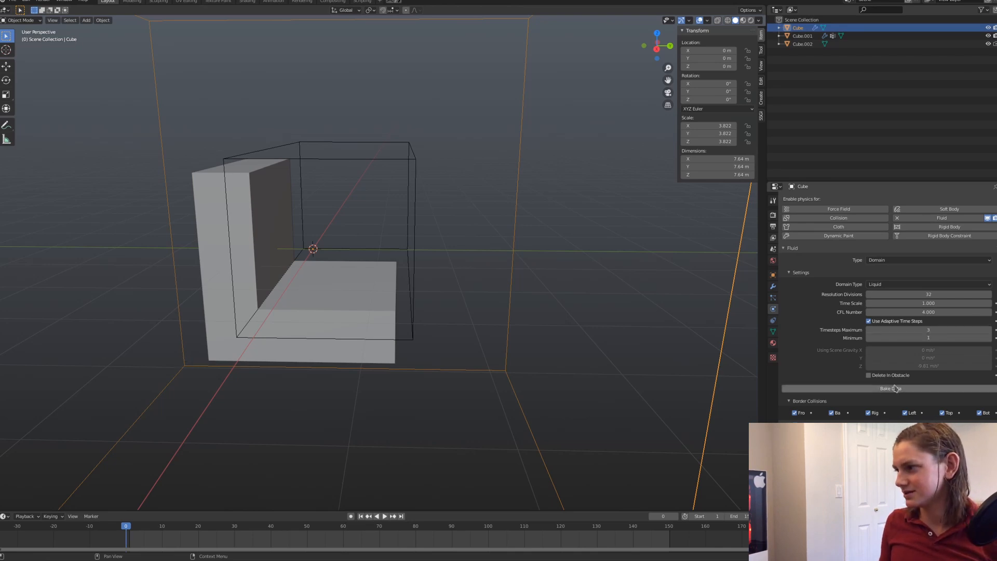
left_click(891, 388)
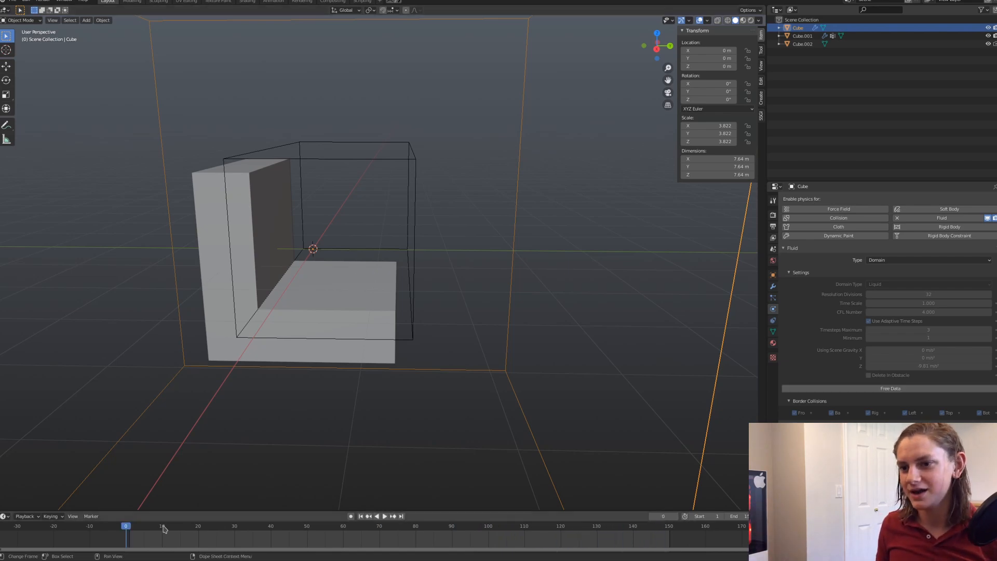
left_click(383, 516)
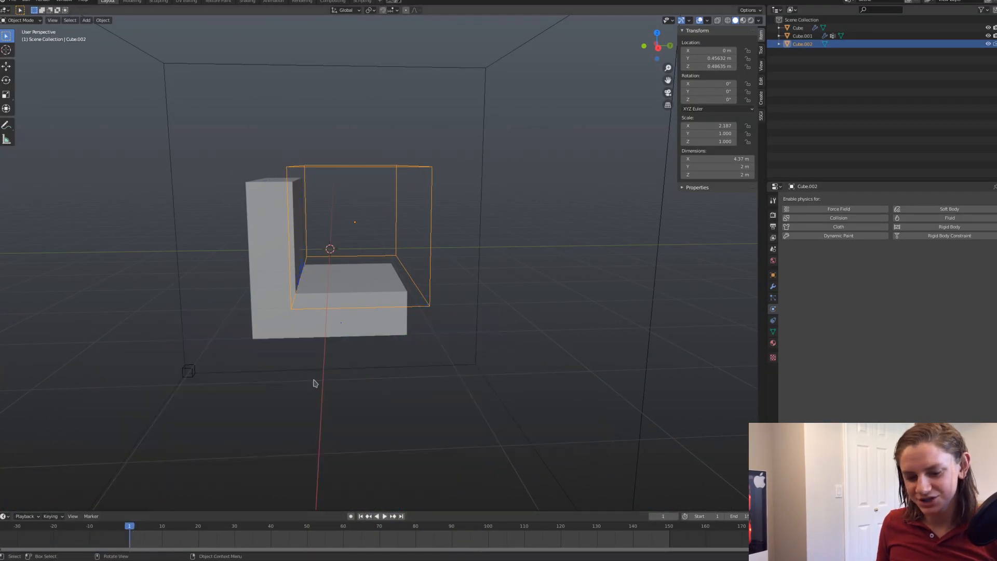
Keyframe the cutter box's location at a later frame and play the re-baked simulation
left_click(384, 516)
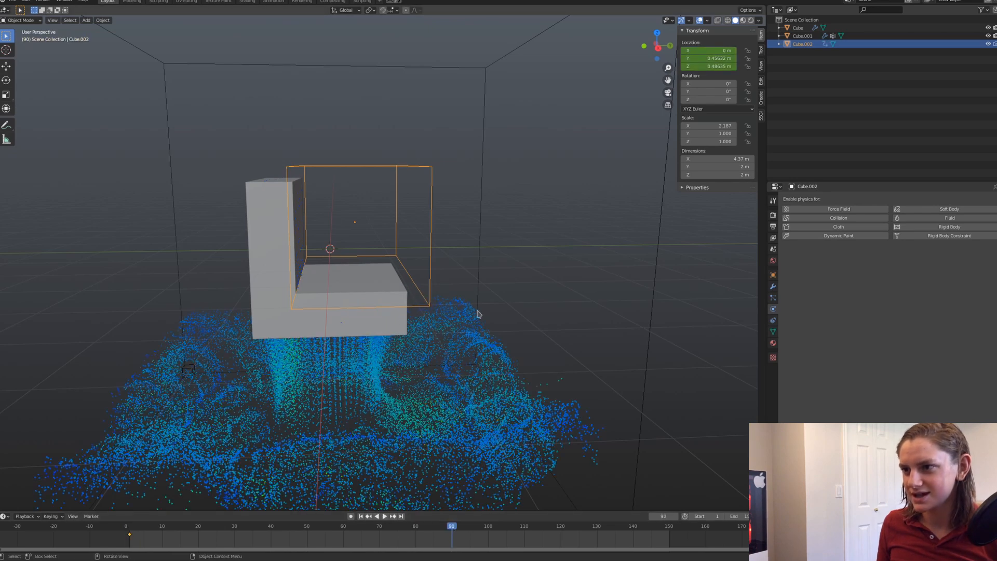
key("i")
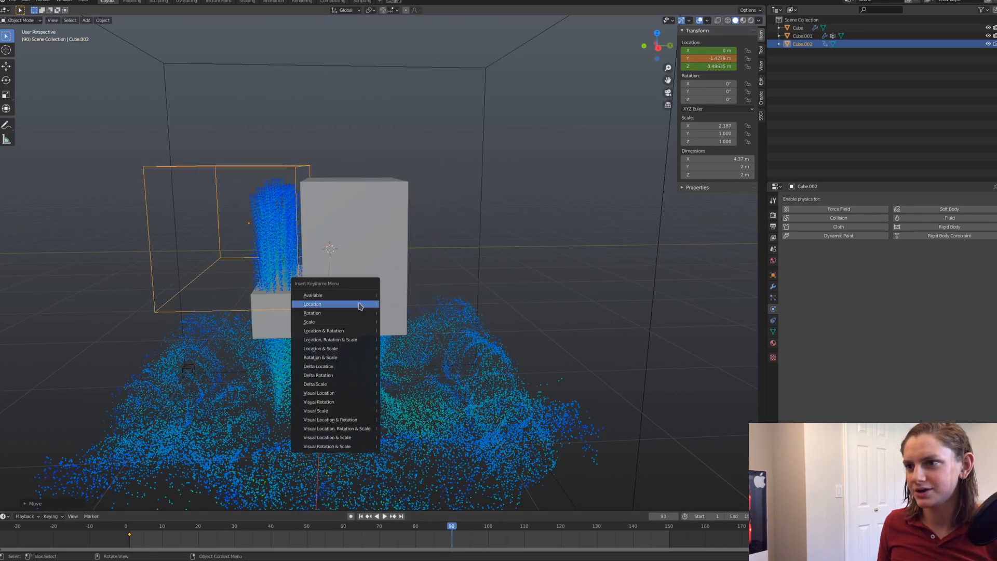
left_click(312, 304)
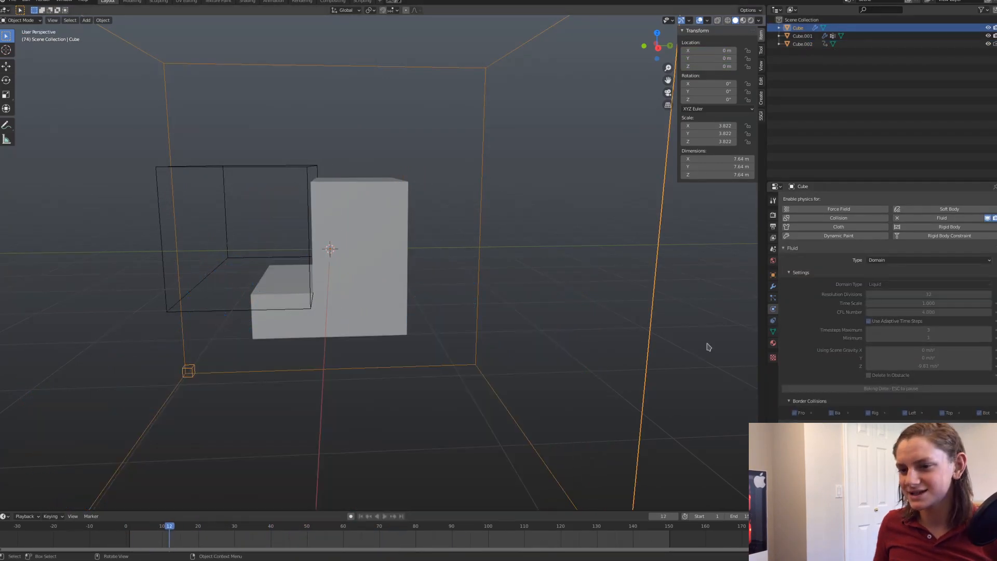
left_click(303, 526)
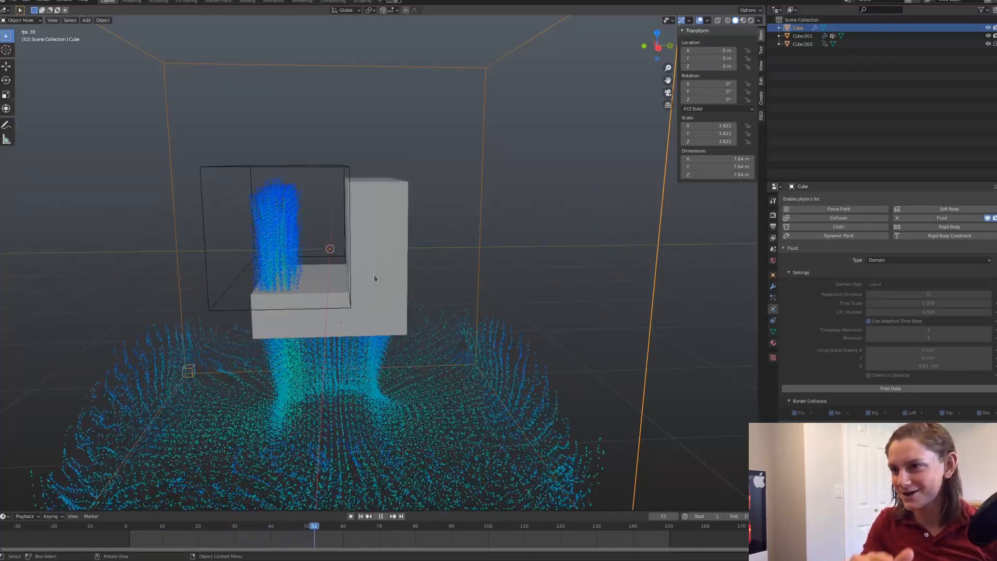
Insert a Scale keyframe on the L-shaped emitter Cube.001 at frame 70
left_click(380, 516)
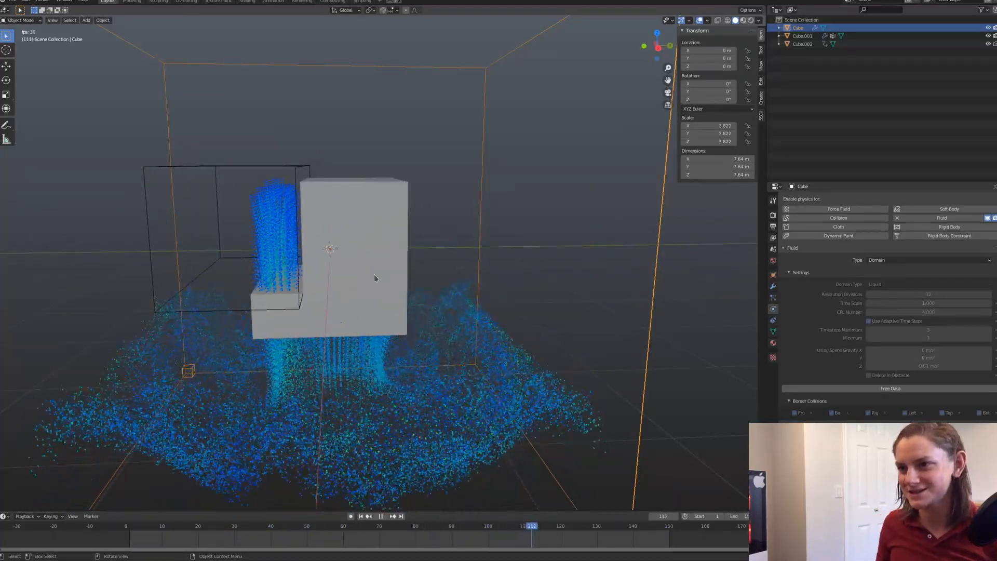
left_click(203, 525)
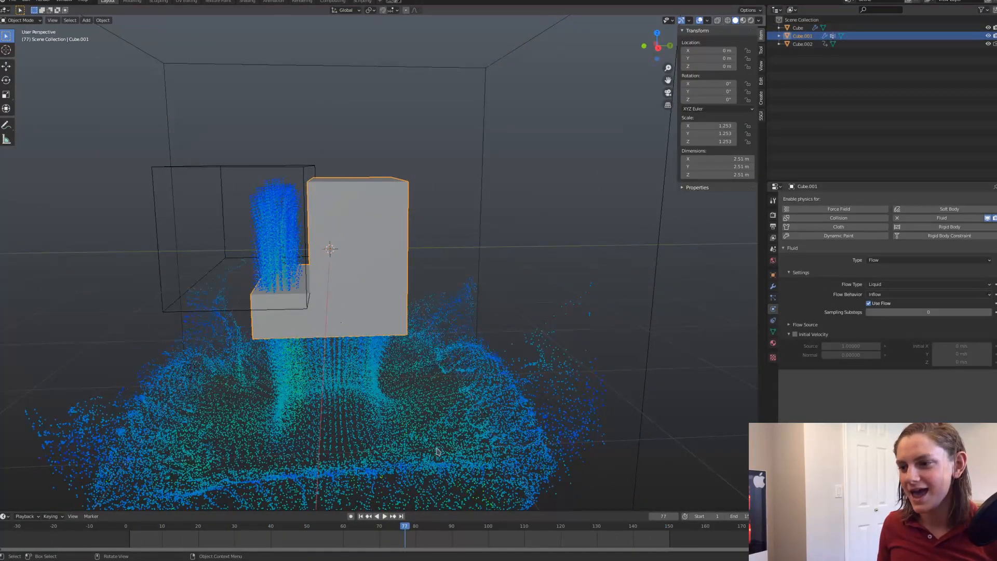
left_click(378, 525)
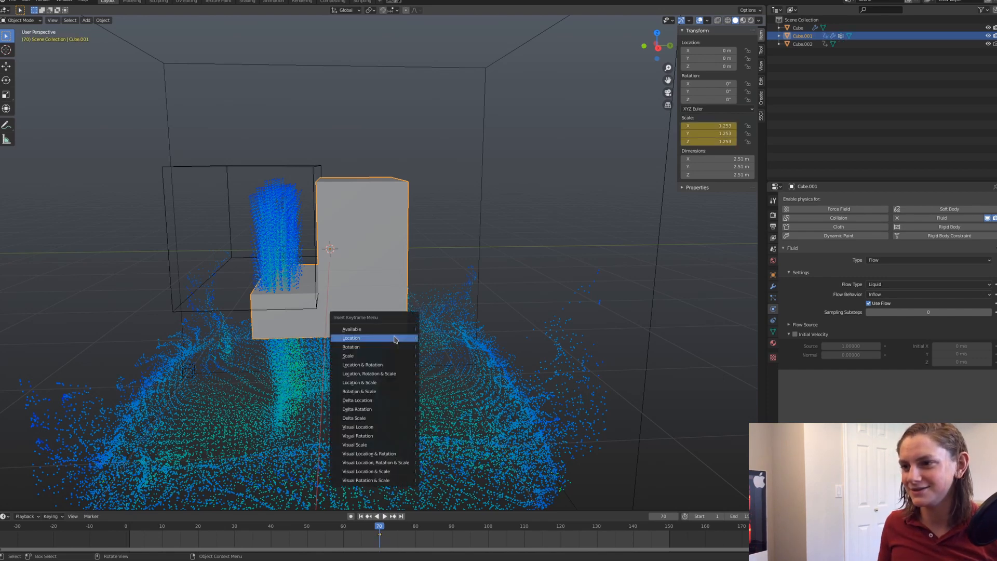
mouse_move(369, 329)
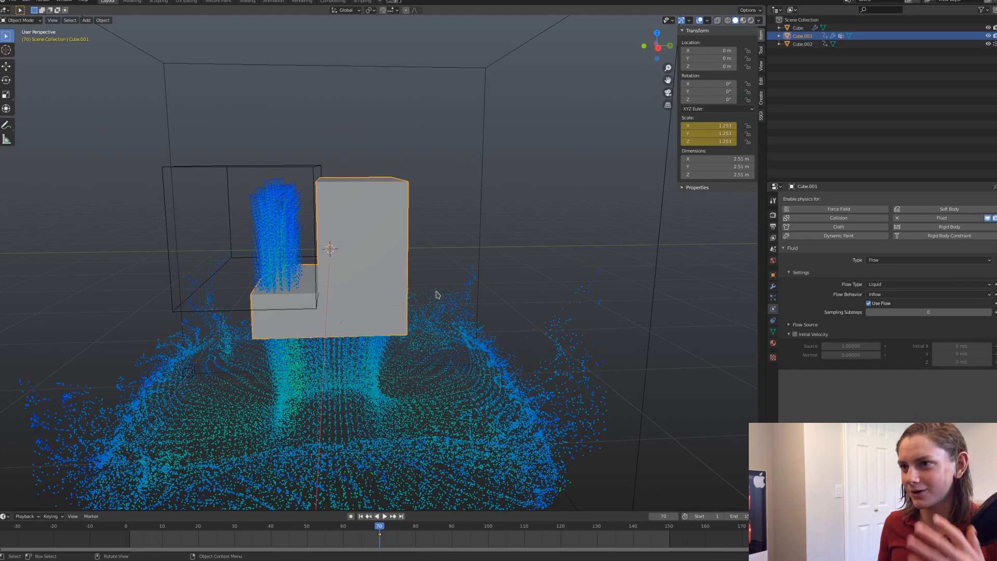
Re-bake the domain's liquid data and play to see the L-shaped burst at the start
left_click(797, 27)
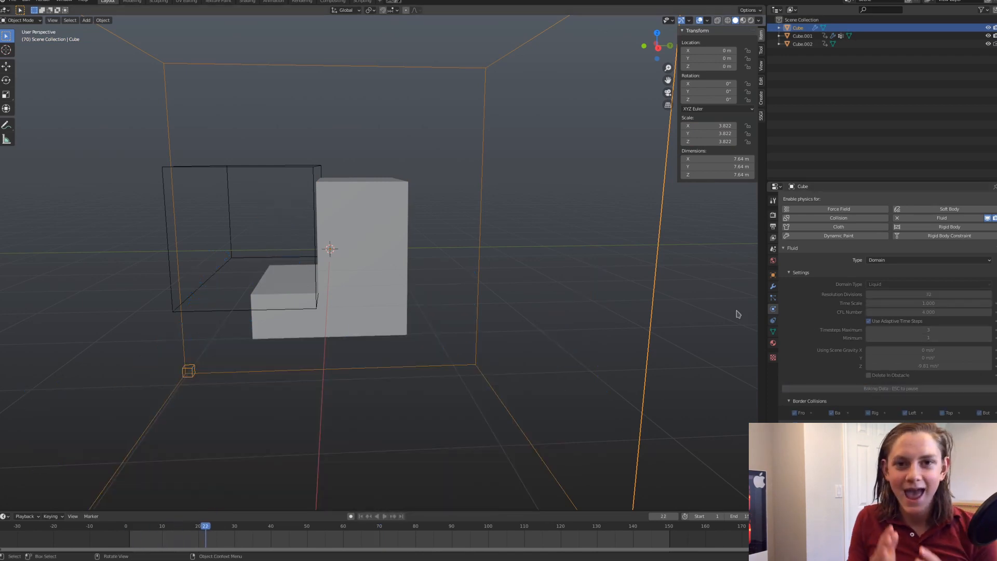
left_click(307, 525)
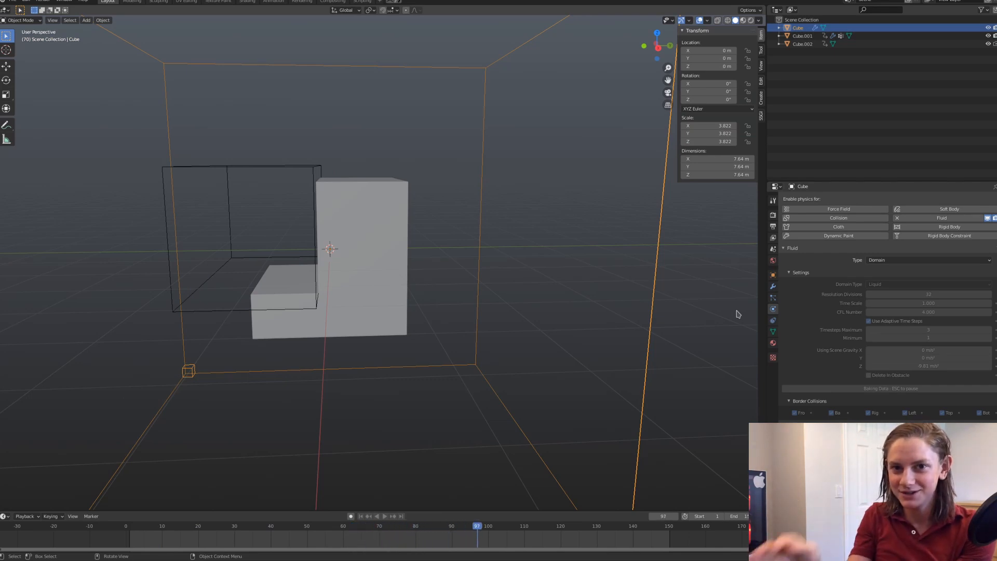
left_click(562, 525)
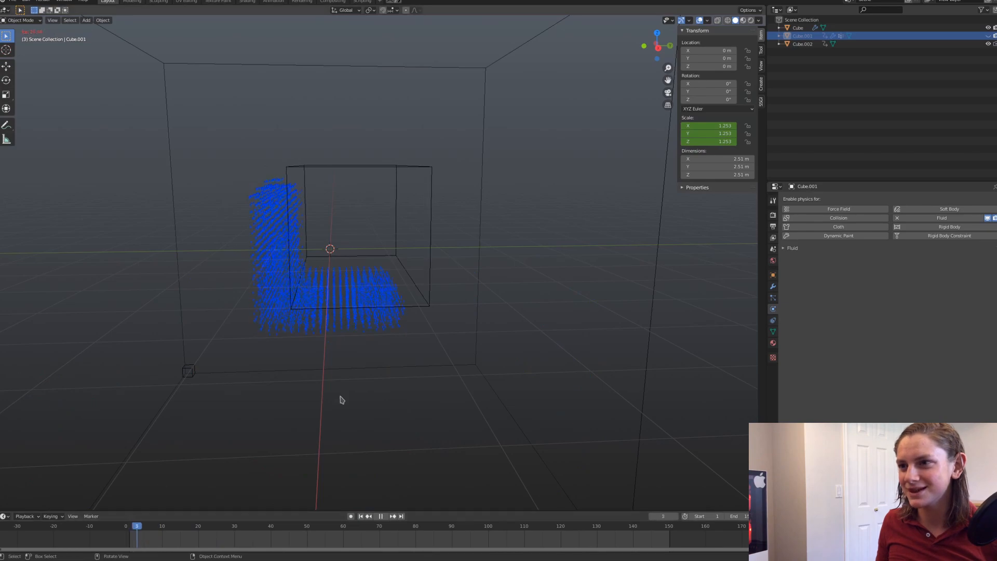
left_click(380, 516)
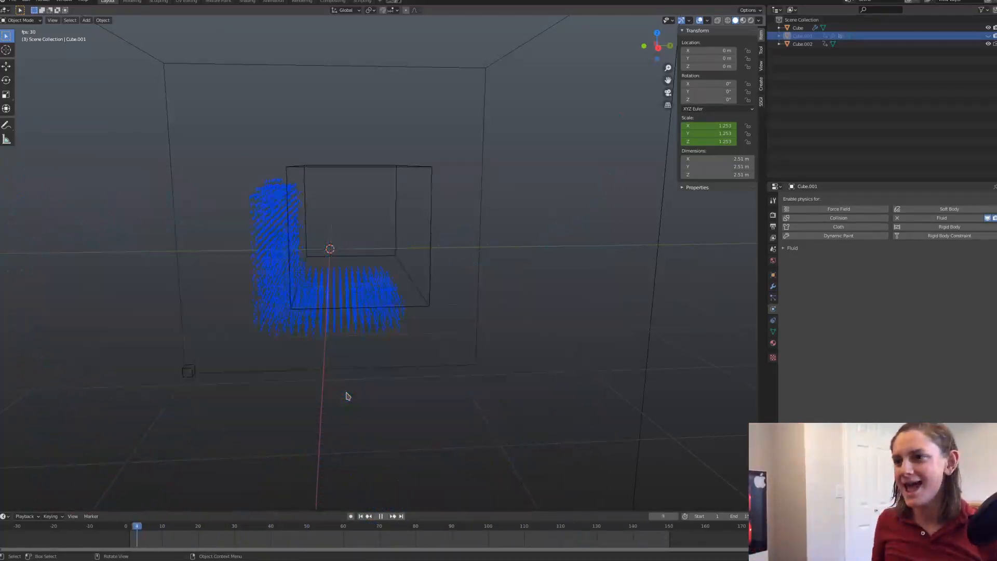
left_click(380, 516)
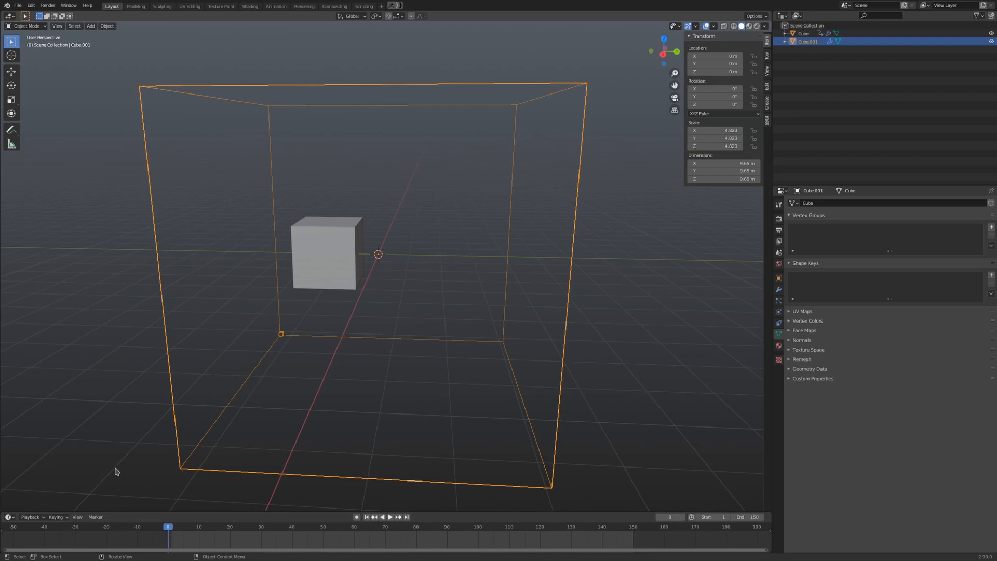
Switch to the second example file with a small cube inside a large domain box
left_click(389, 516)
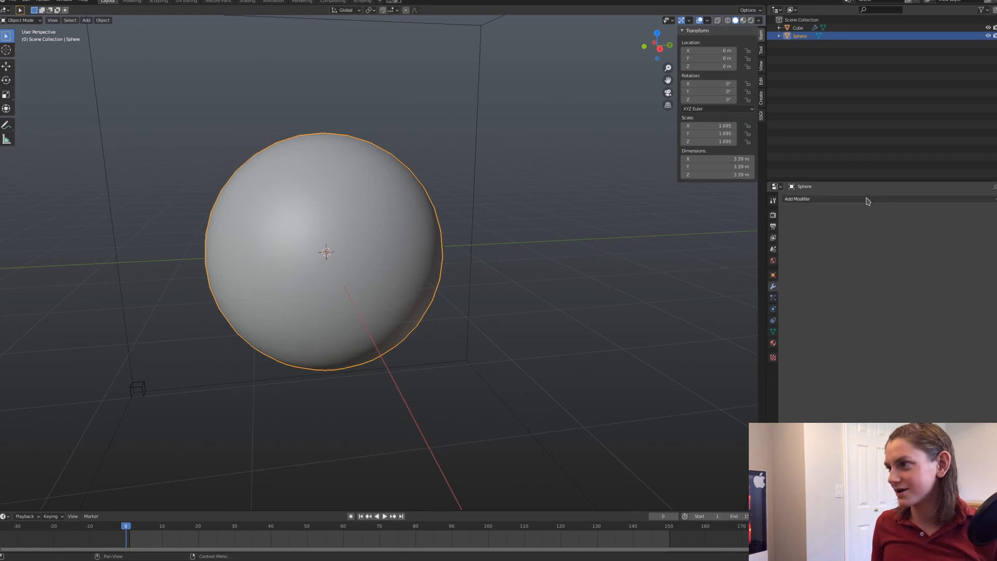
Add a Displace modifier to the sphere driven by a new Clouds texture
left_click(797, 198)
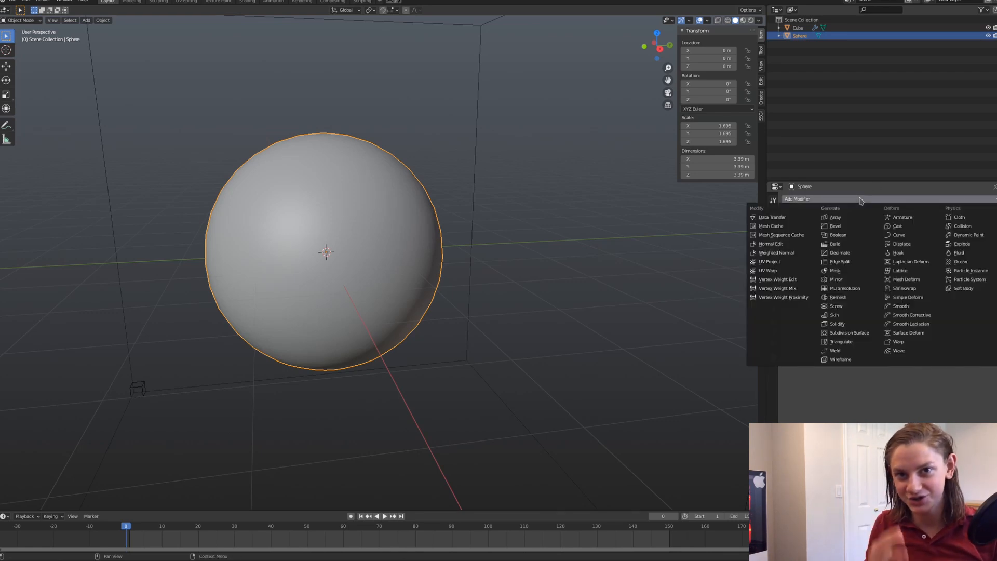
left_click(507, 272)
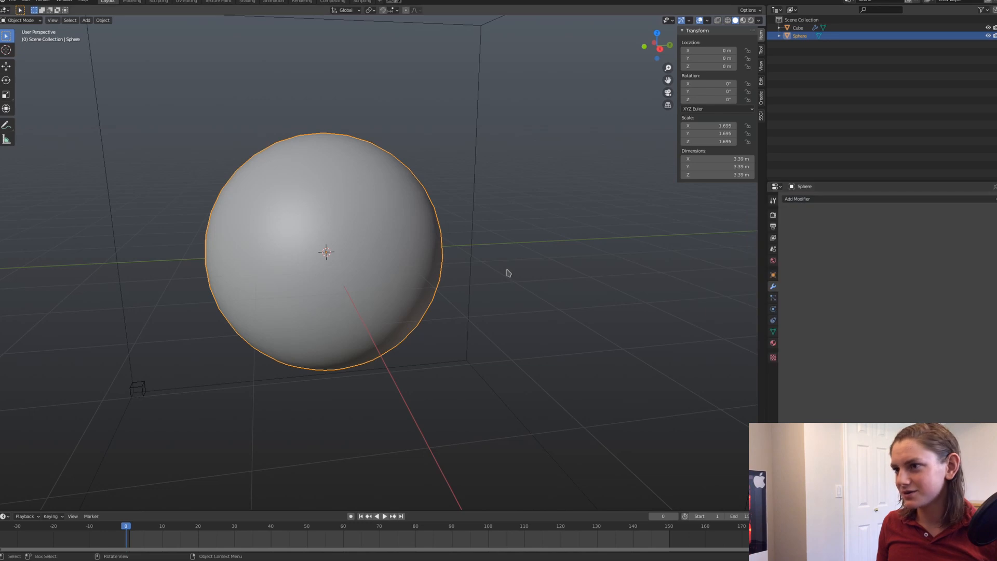
left_click(796, 198)
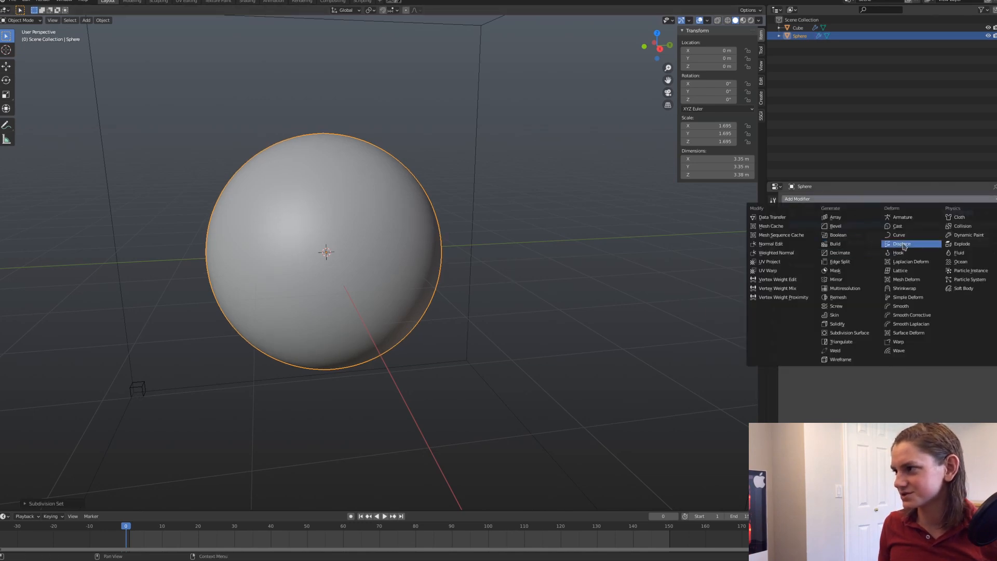
left_click(901, 243)
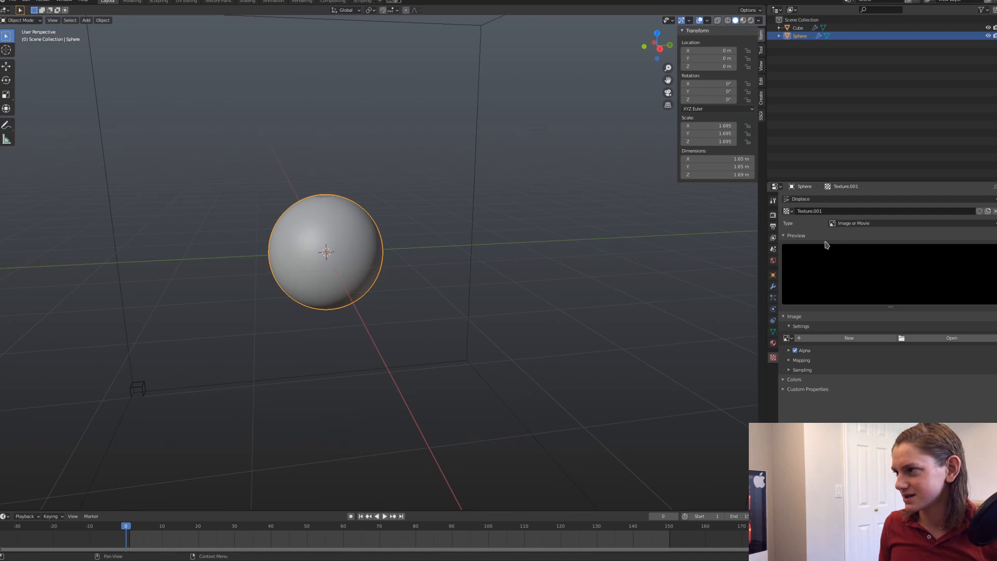
left_click(852, 222)
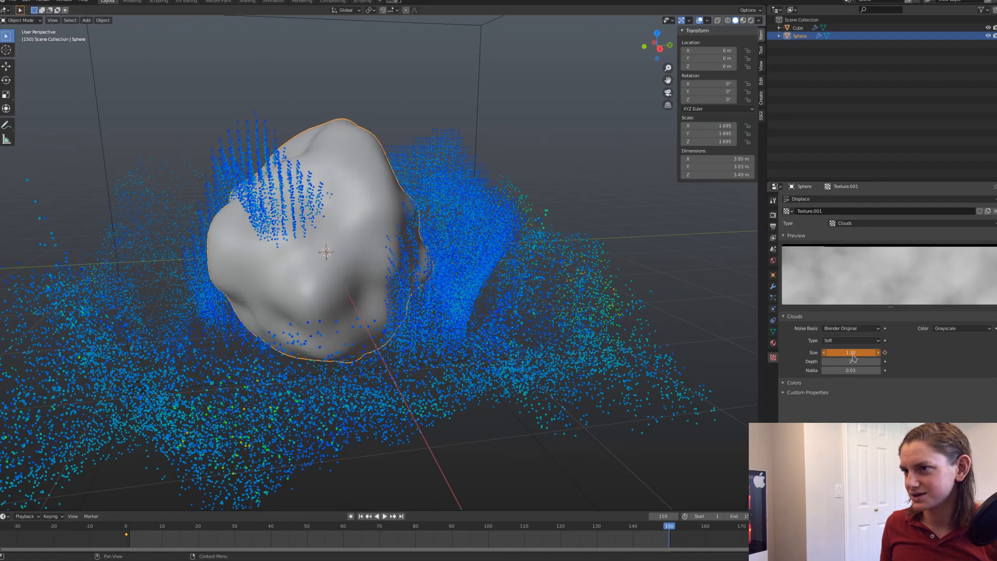
left_click(375, 516)
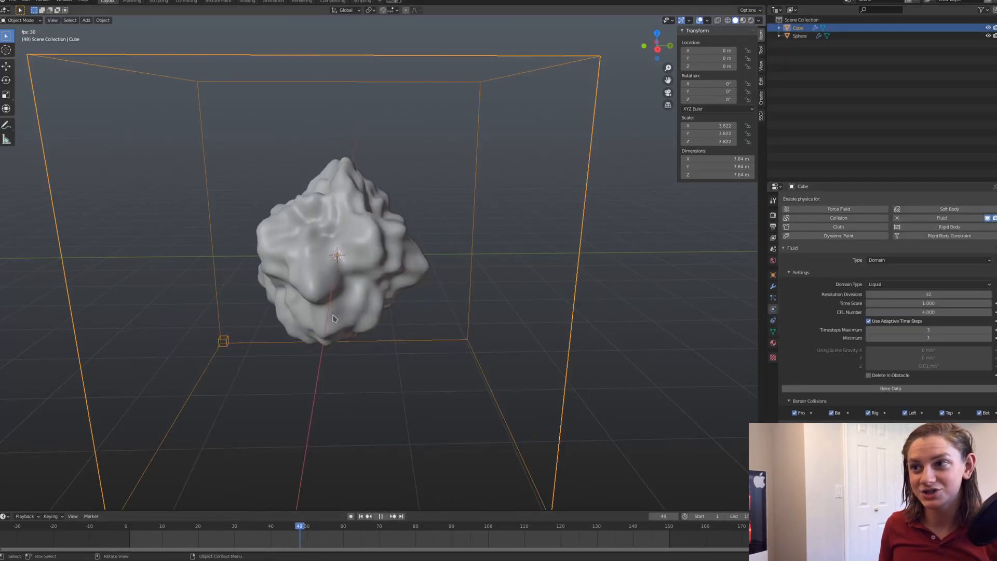
Make the lumpy sphere a Fluid Flow object with Flow Type Liquid and Flow Behavior Inflow
left_click(800, 35)
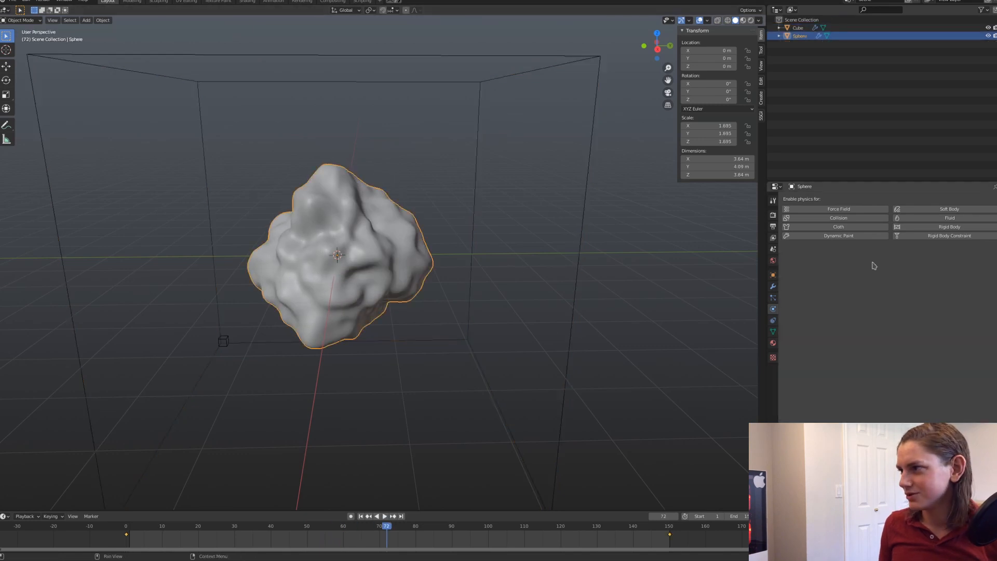
left_click(948, 217)
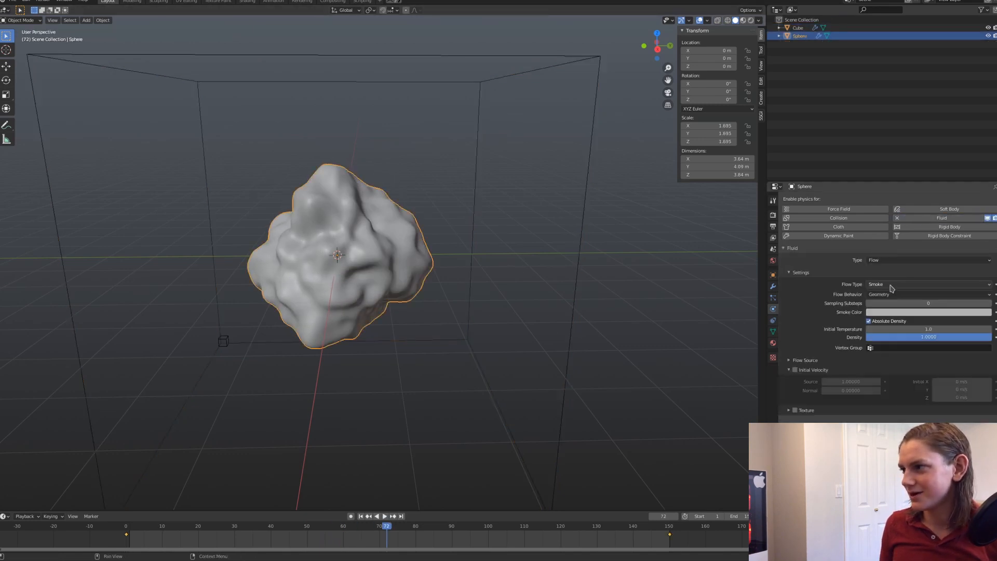
left_click(927, 294)
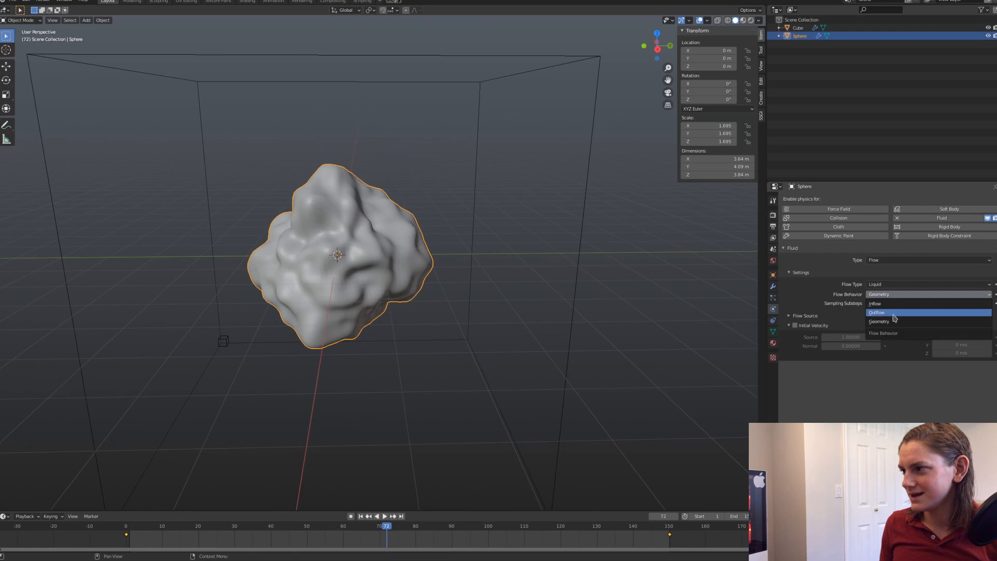
left_click(874, 304)
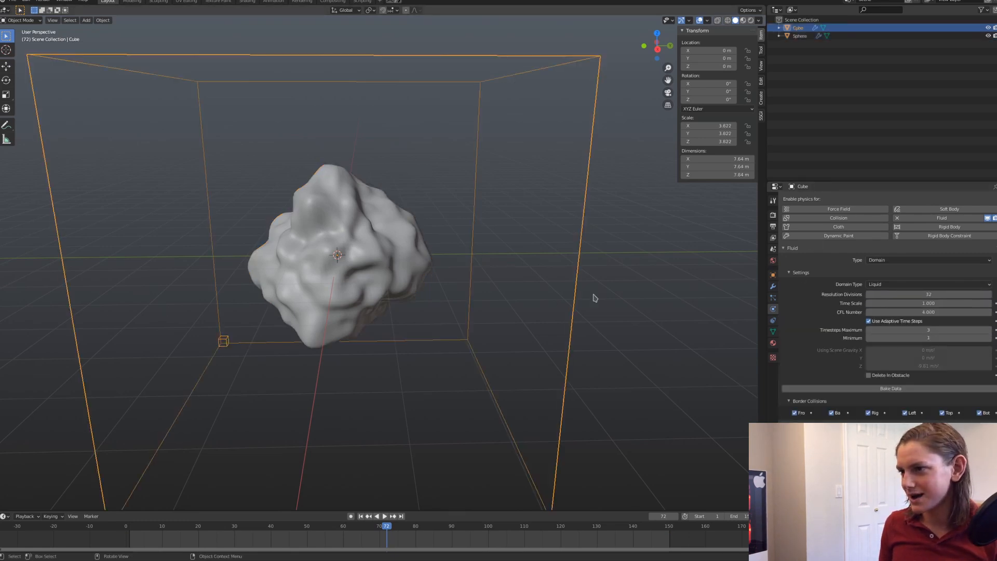
Bake the domain's liquid data and play back the splashing result, stopping at frame 70
left_click(890, 388)
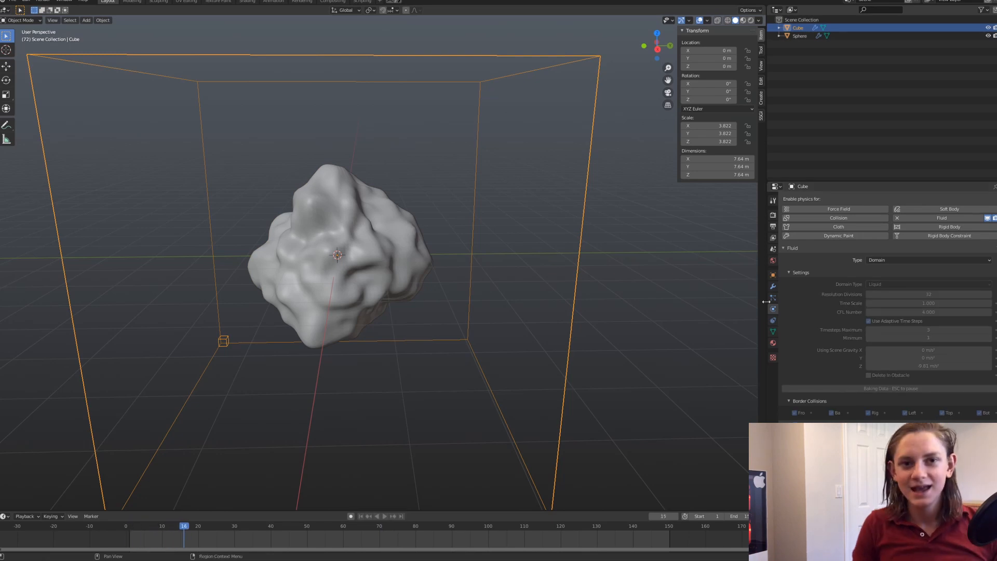
left_click(285, 525)
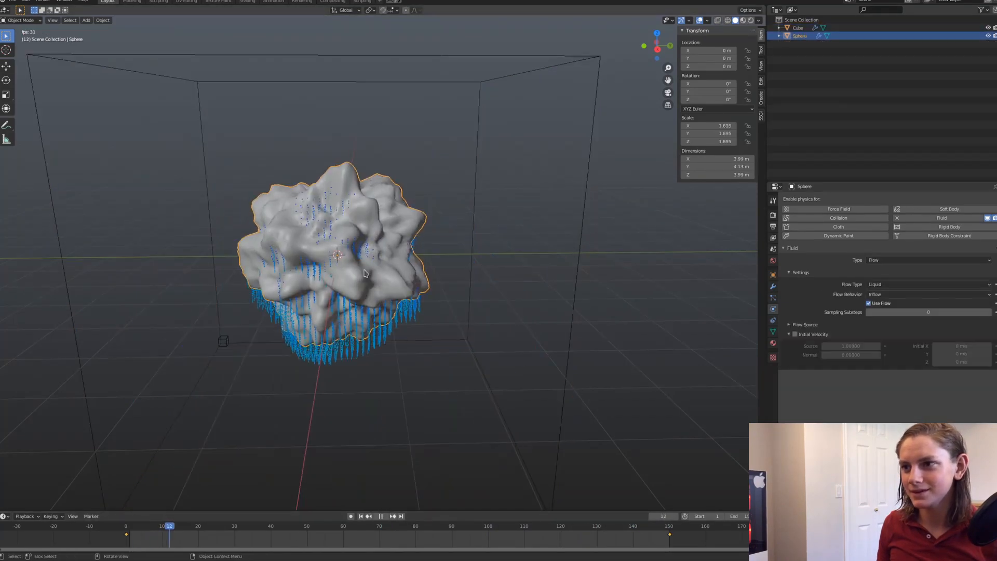
left_click(376, 516)
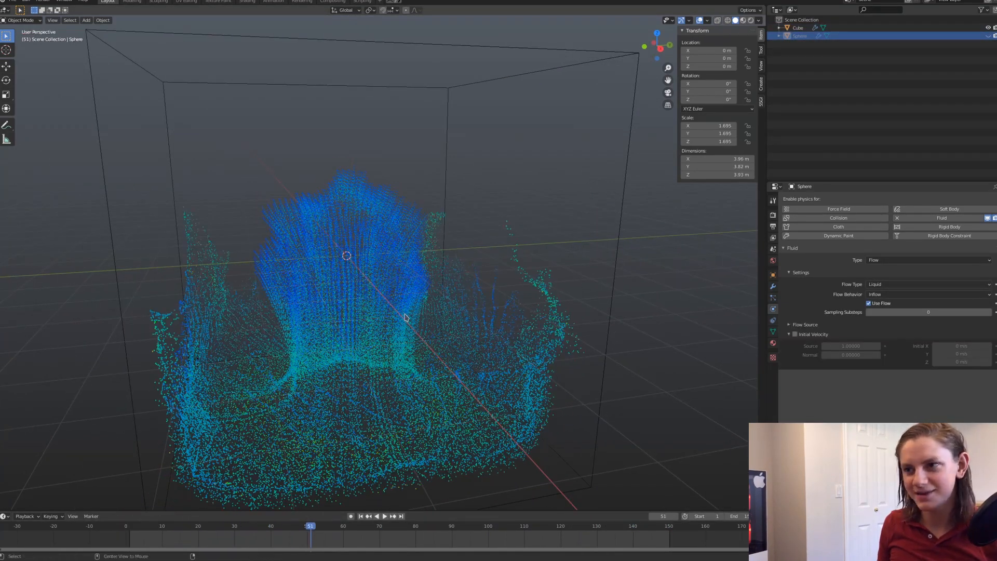
left_click(376, 516)
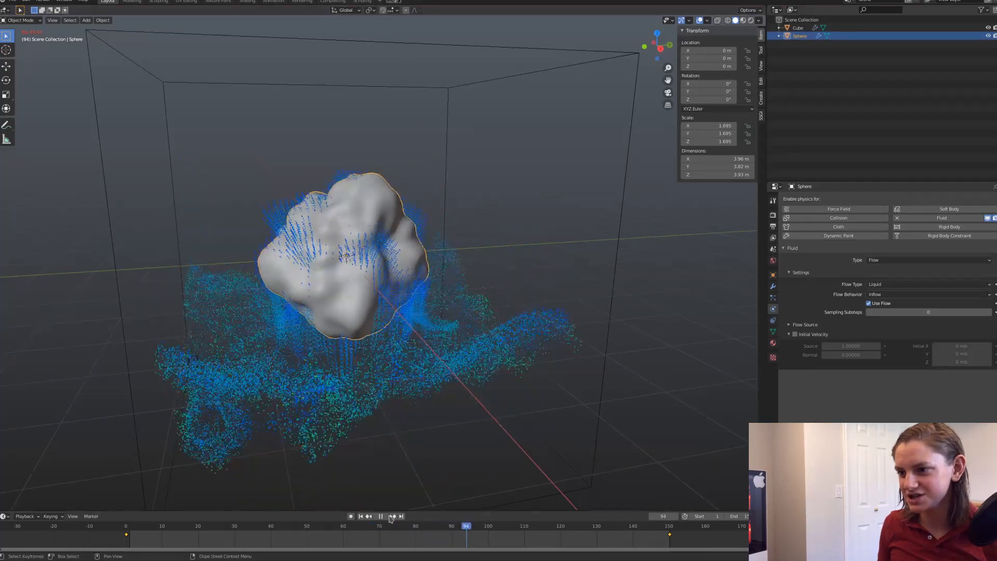
left_click(375, 526)
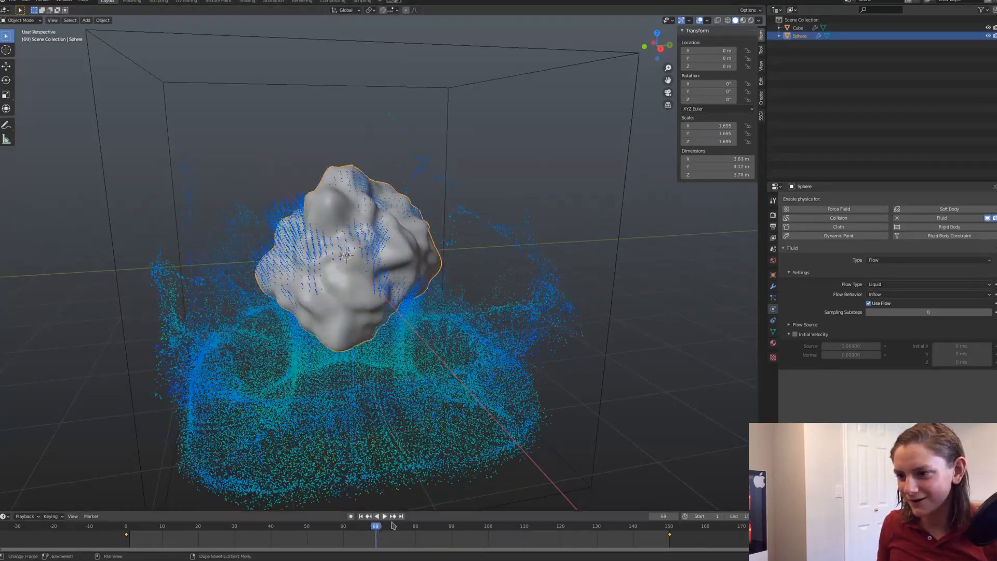
left_click(383, 516)
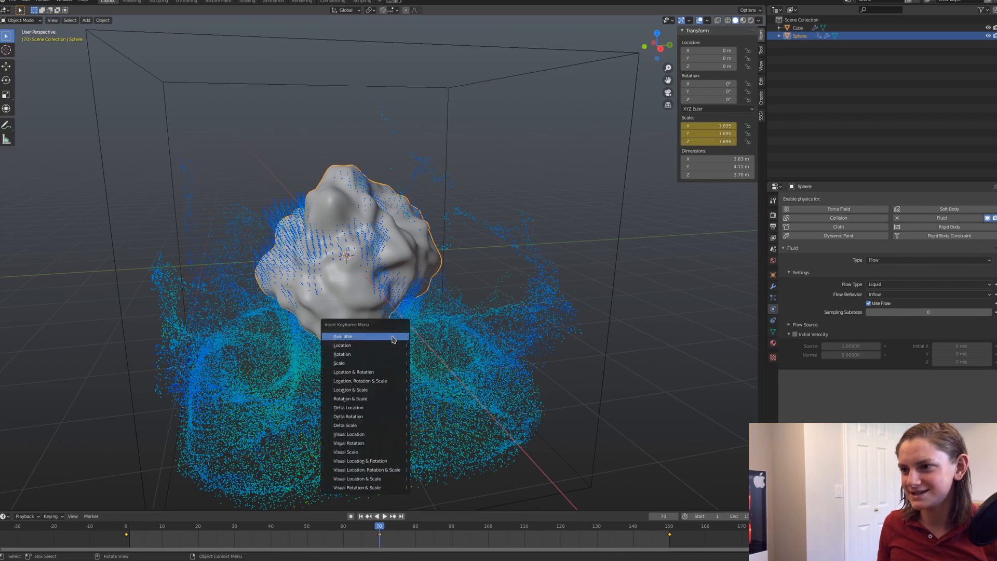
Keyframe the sphere's Location & Scale at frame 70, then re-bake the domain's liquid data
left_click(341, 345)
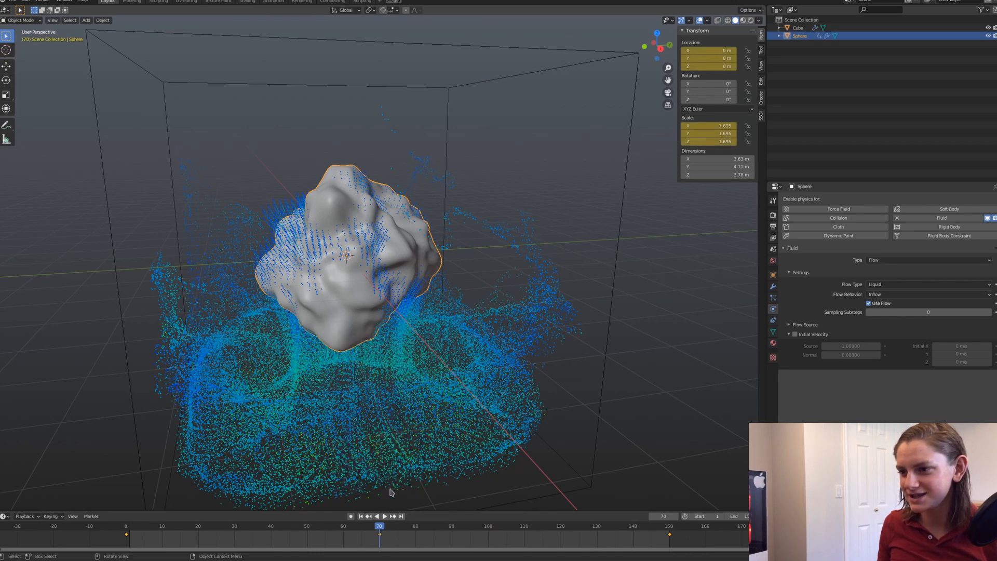
left_click(126, 533)
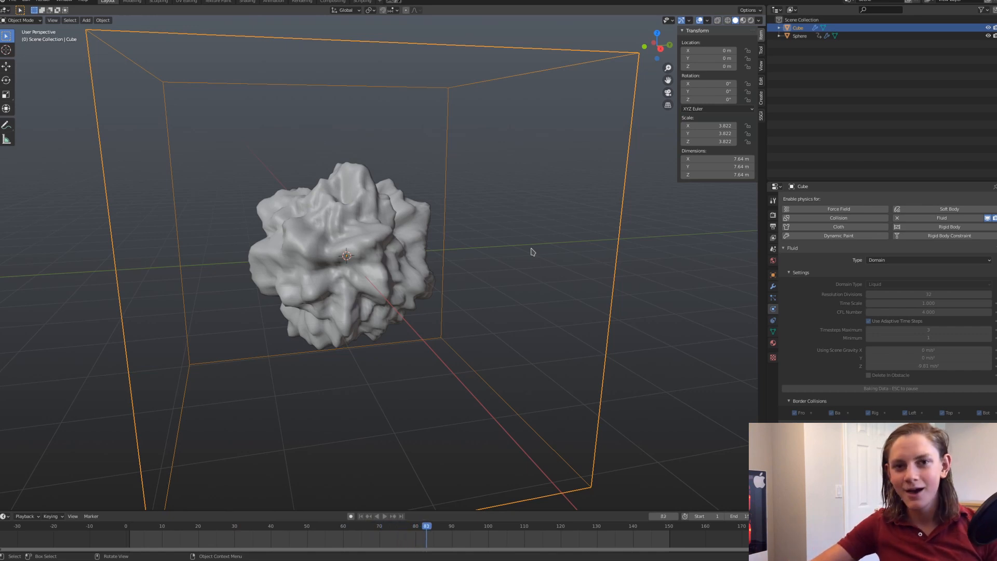
Return to frame 0, hide the sphere emitter and play the baked liquid fountain
left_click(488, 525)
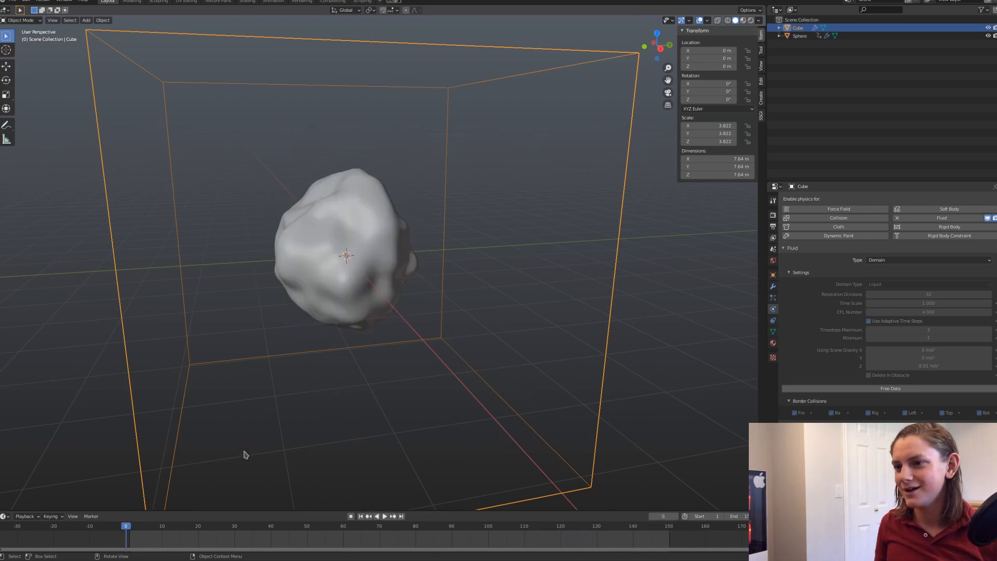
left_click(384, 516)
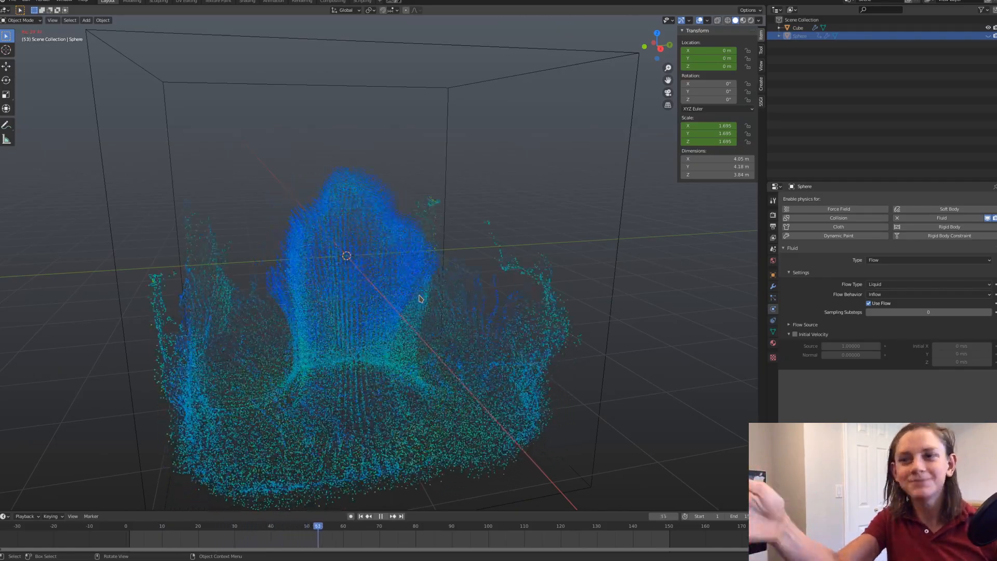
left_click(380, 516)
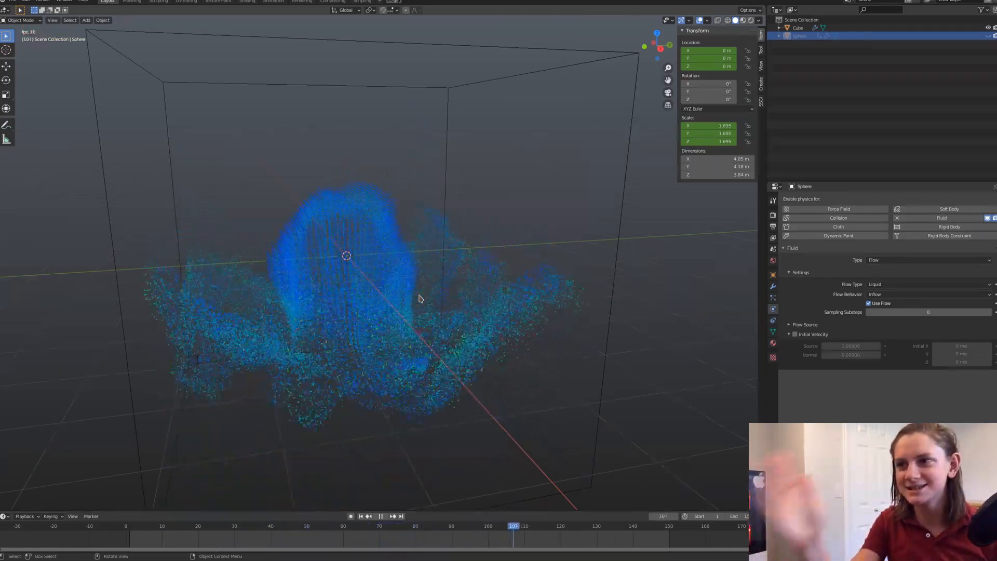